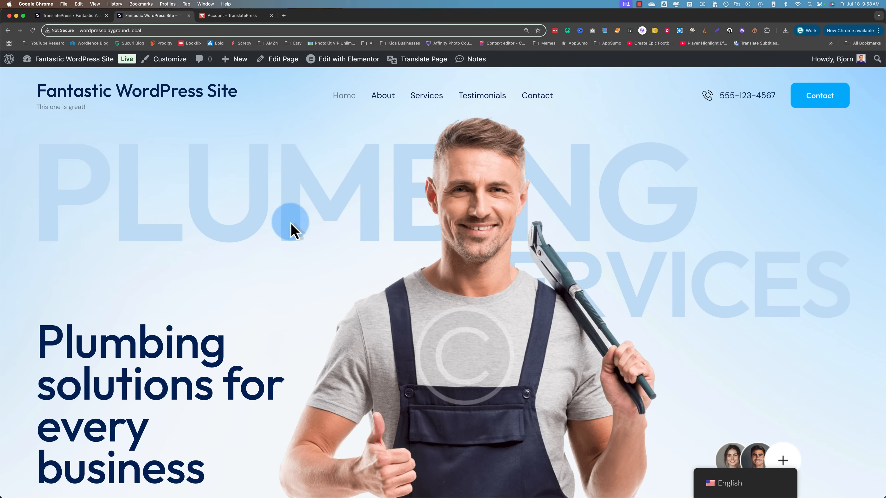
- Show the plumbing homepage in Japanese and scroll through its translated sections
click(728, 483)
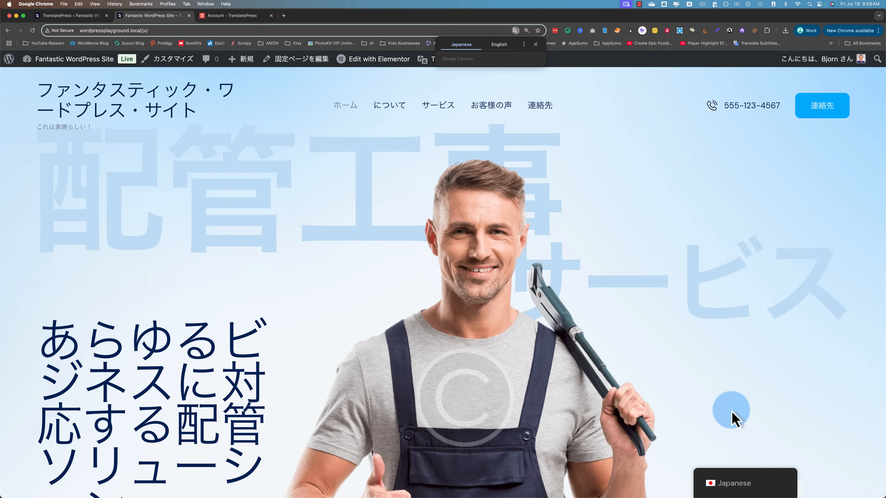
scroll(down, 3)
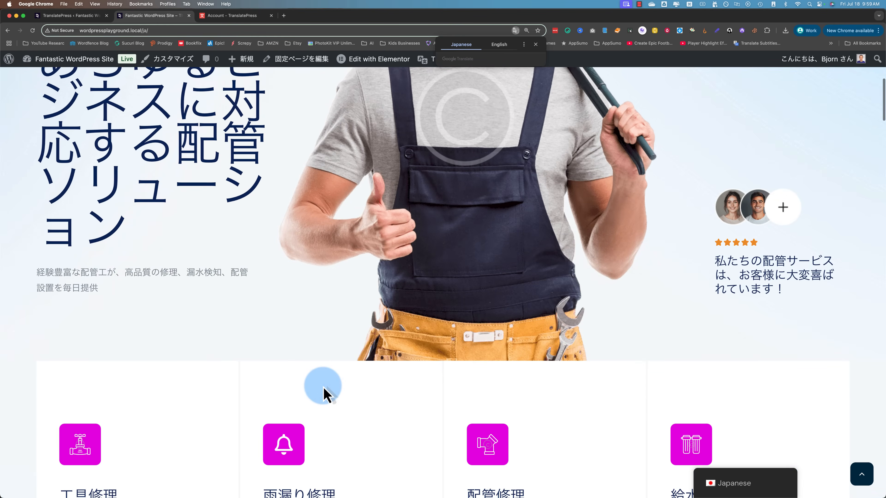
scroll(down, 3)
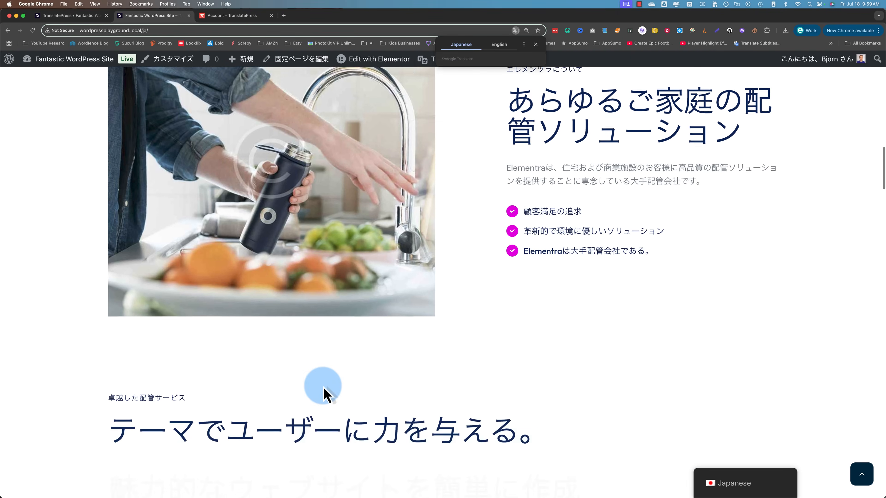
scroll(down, 3)
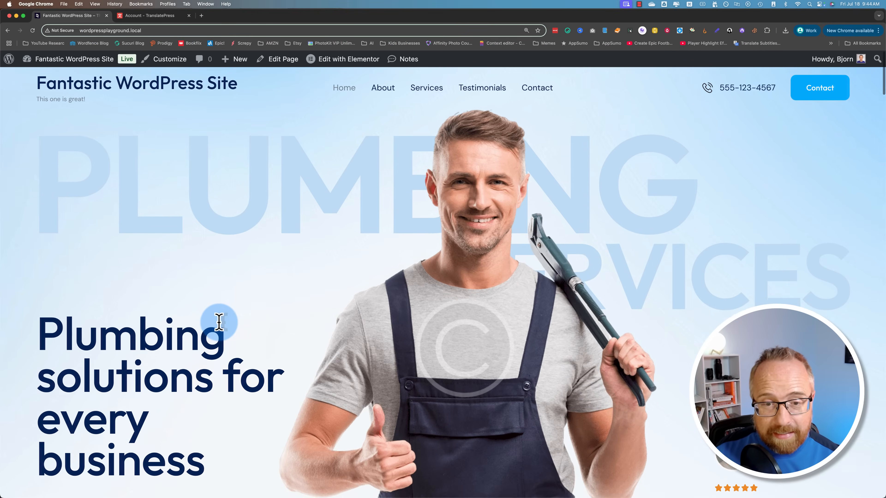
scroll(down, 3)
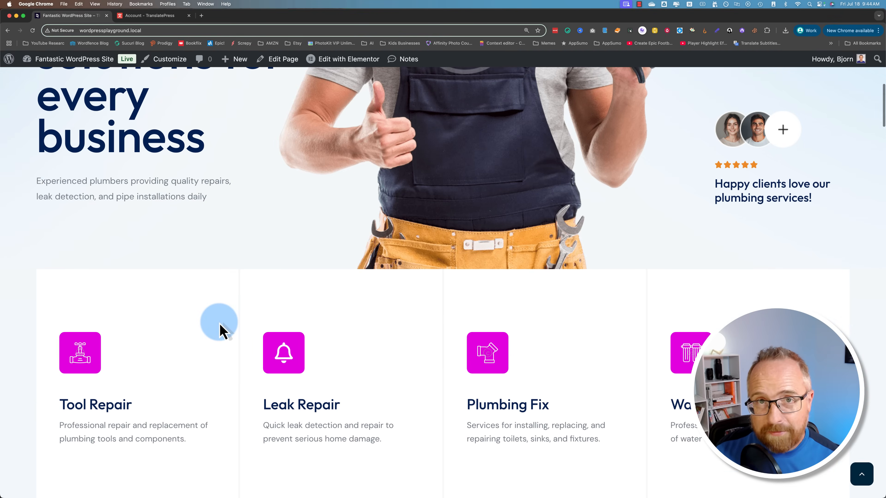
scroll(down, 3)
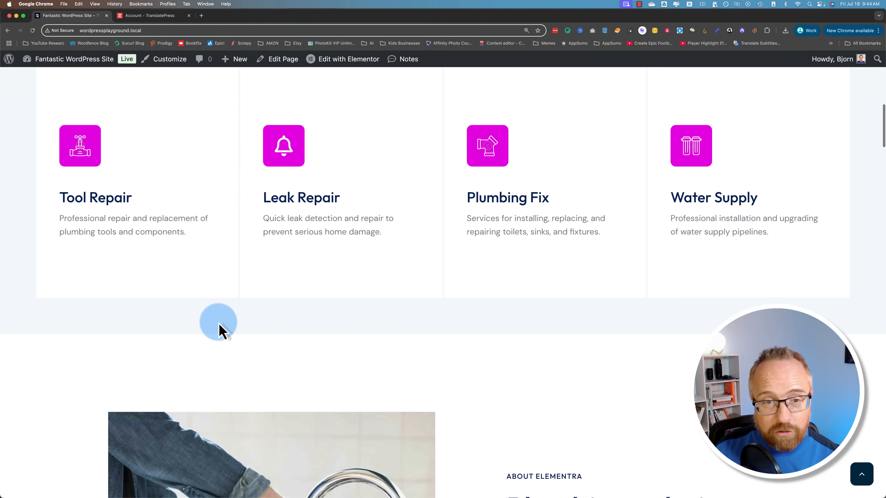
scroll(down, 3)
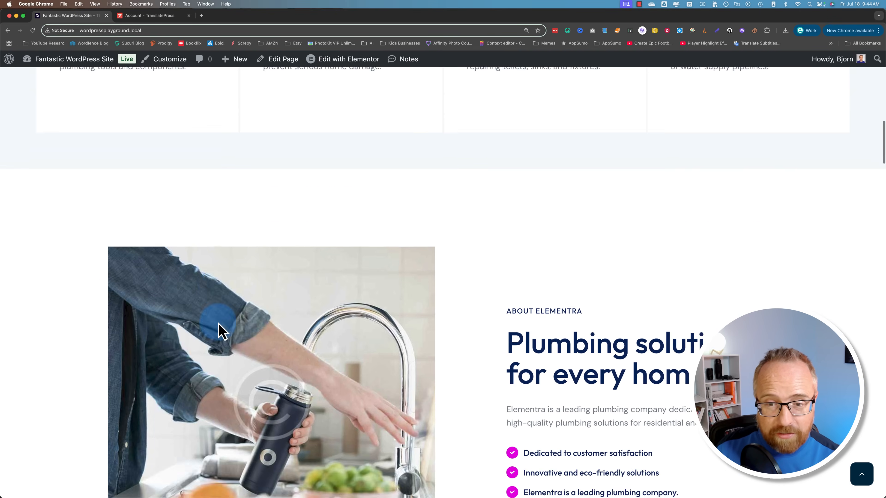
scroll(down, 3)
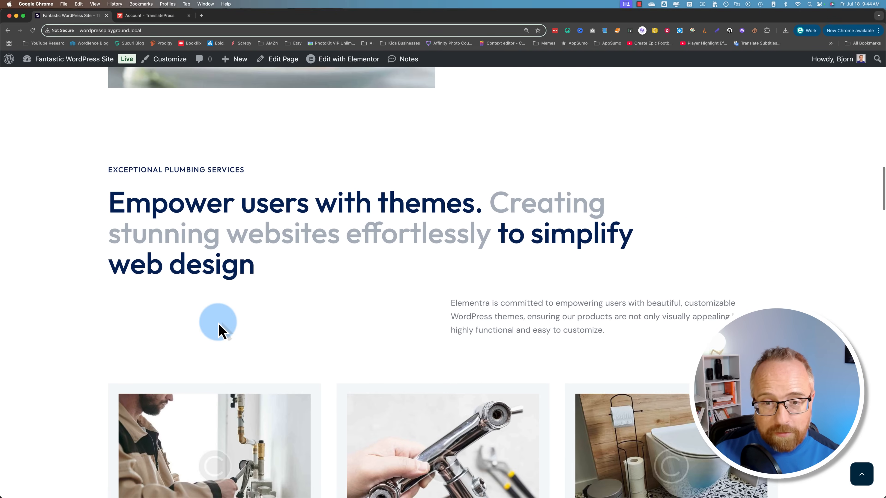
scroll(down, 3)
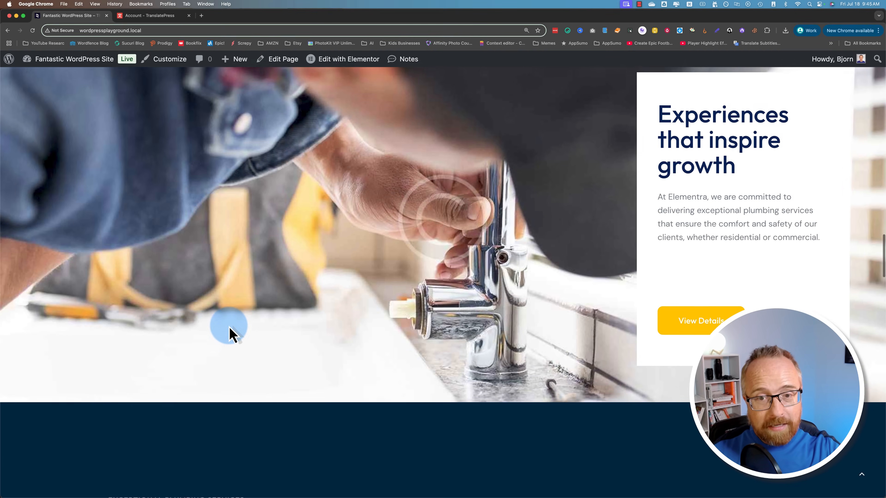
scroll(down, 3)
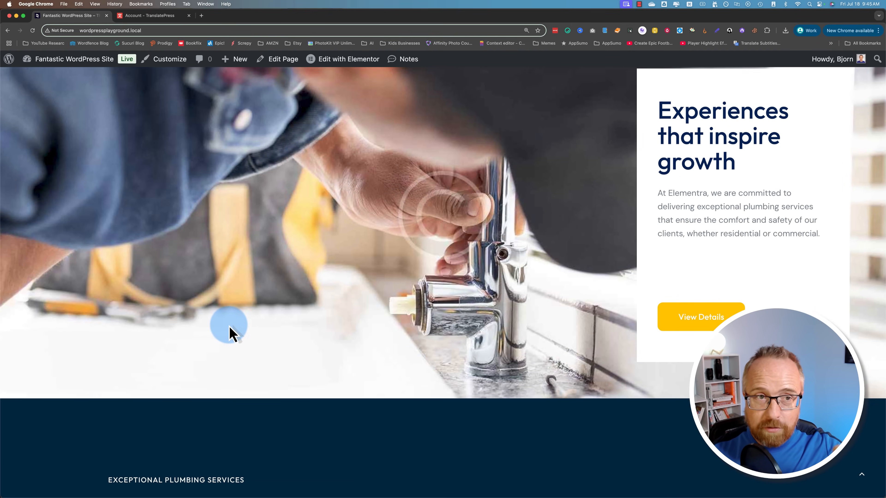
scroll(down, 3)
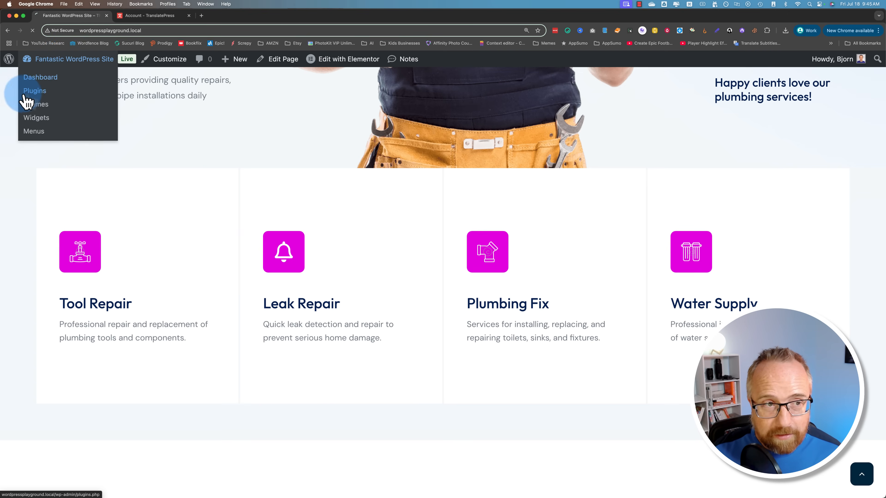
- Install and activate the free TranslatePress multilingual plugin from the Plugins page
click(40, 77)
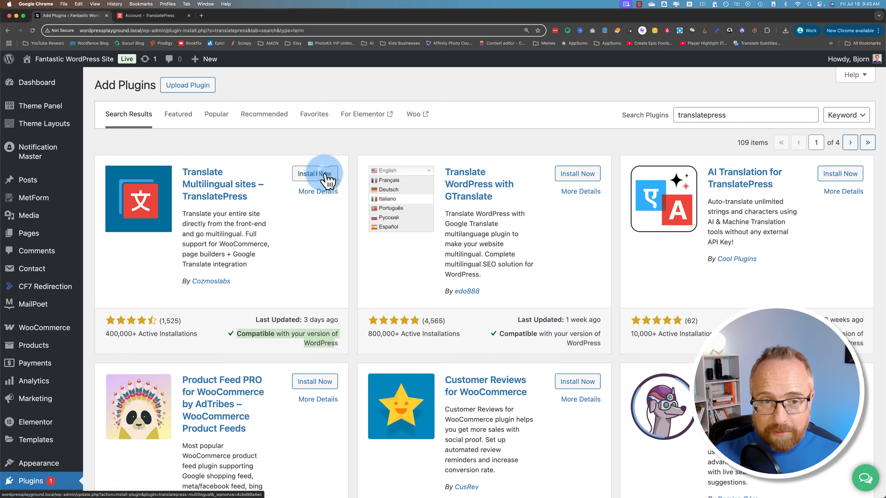
click(315, 174)
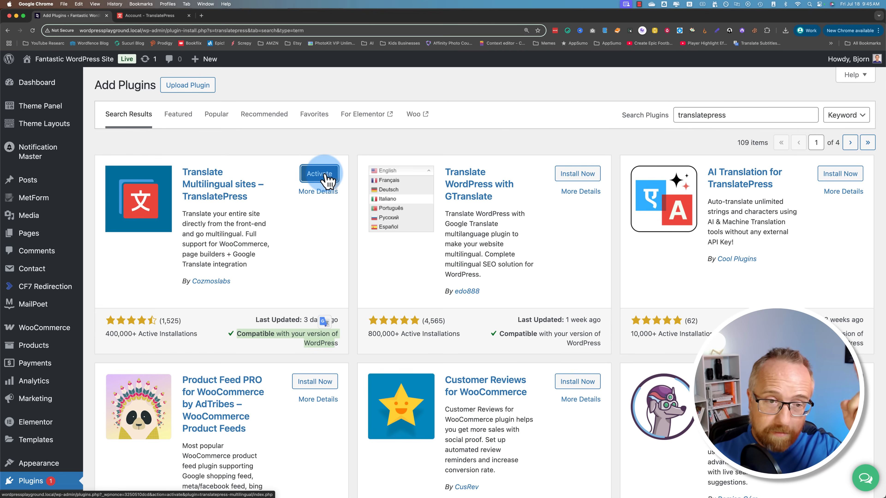
mouse_move(342, 240)
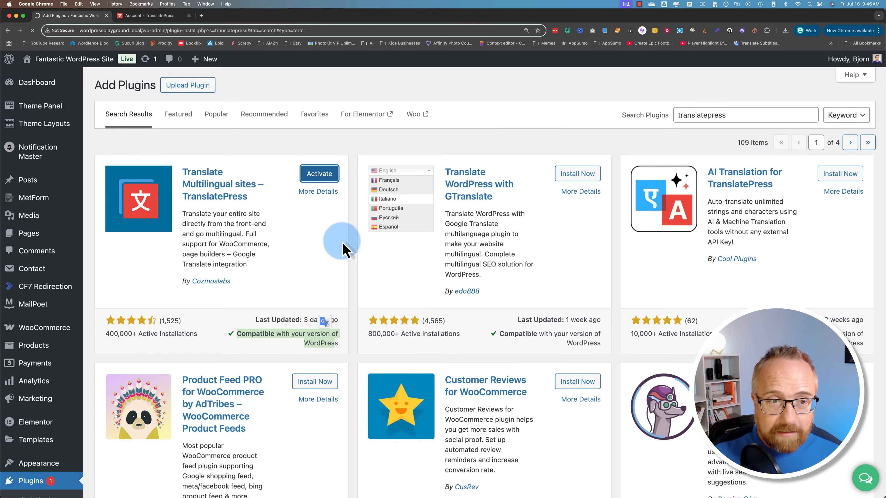
click(319, 173)
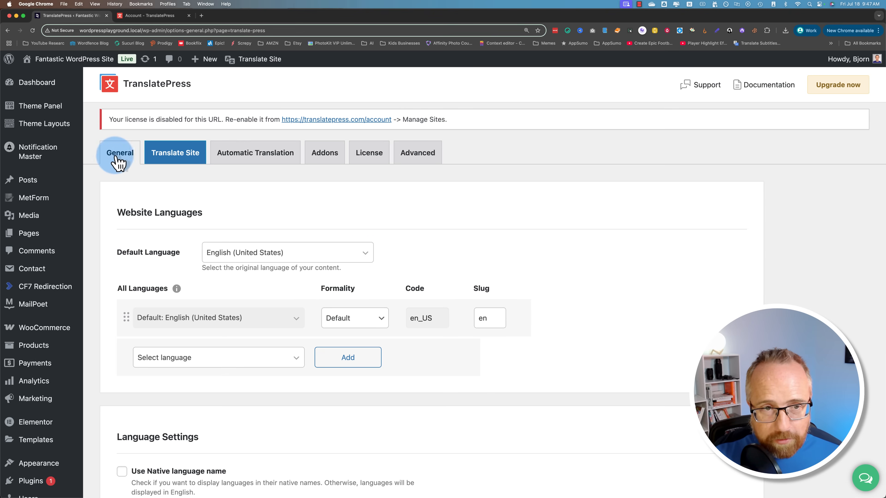
- Show TranslatePress's Automatic Translation settings, which report no active license
click(255, 153)
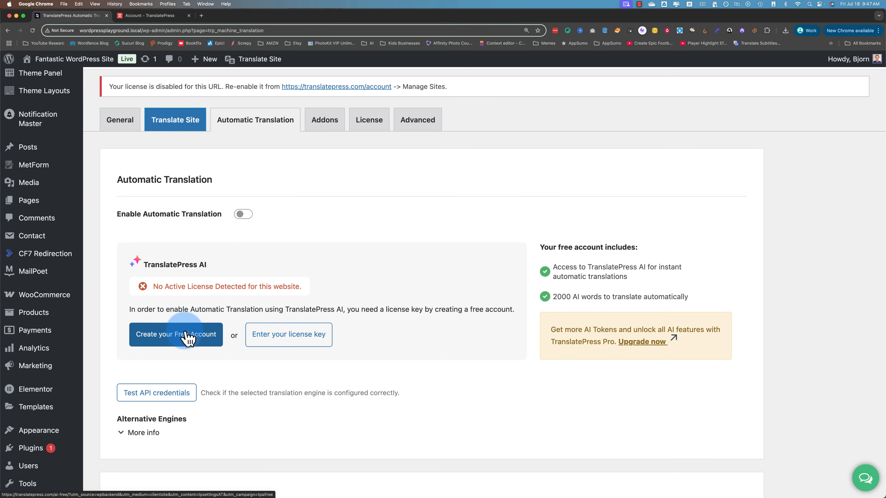
mouse_move(140, 313)
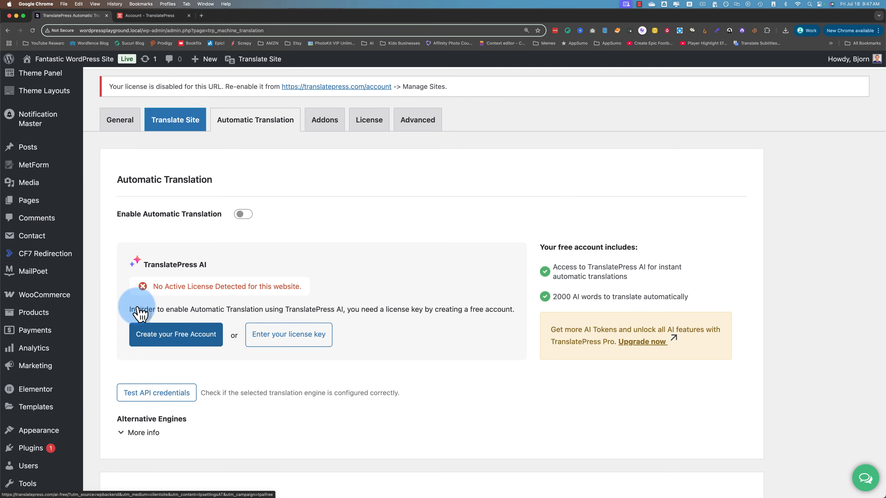
mouse_move(215, 257)
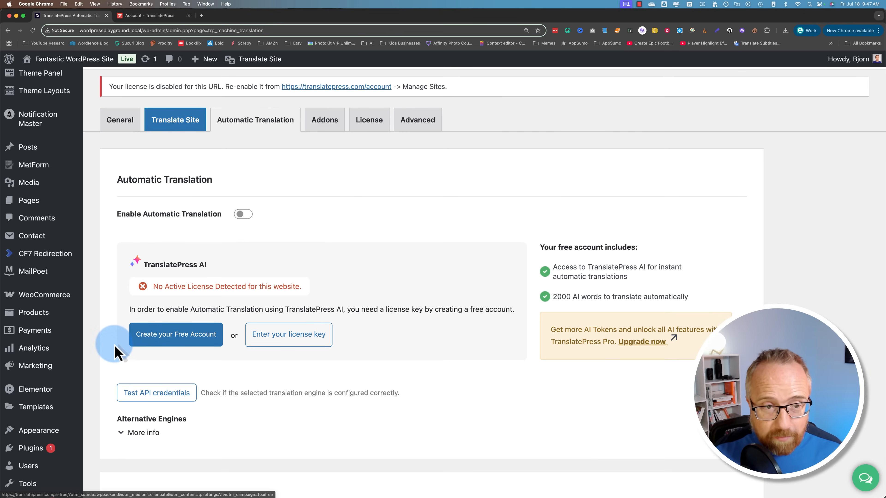
mouse_move(31, 448)
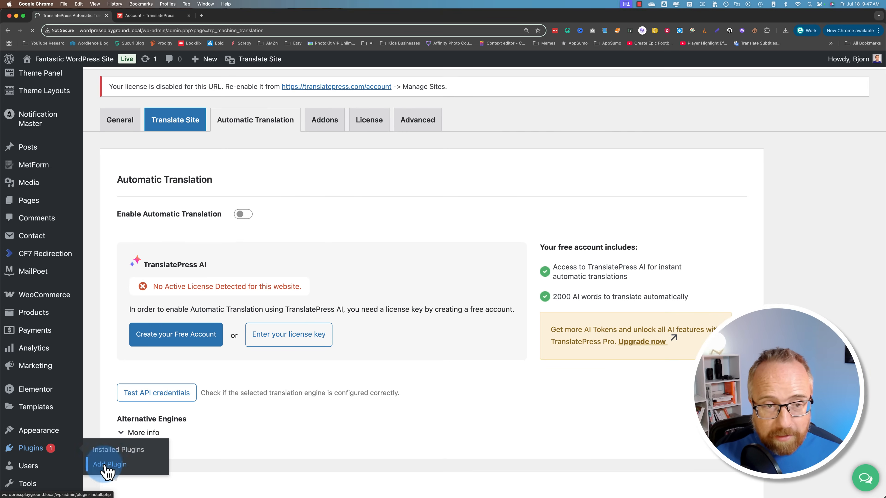
- Upload the TranslatePress Business zip, install it and activate the add-on
click(108, 463)
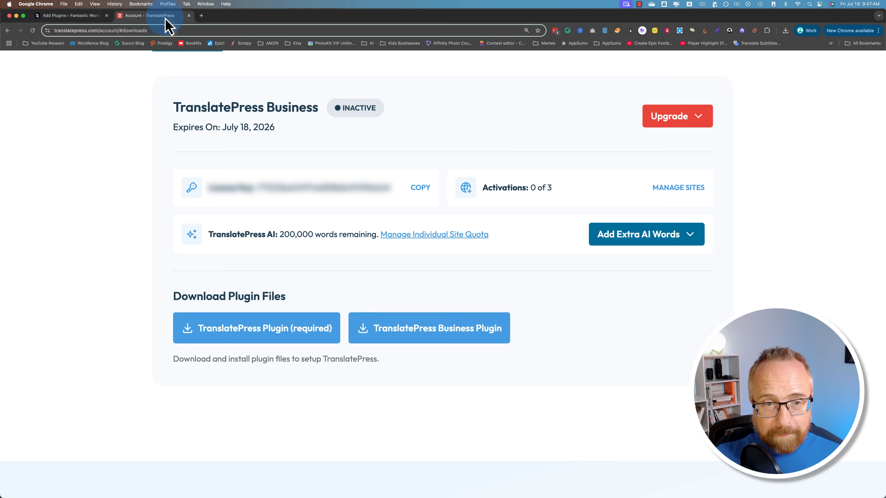
click(429, 328)
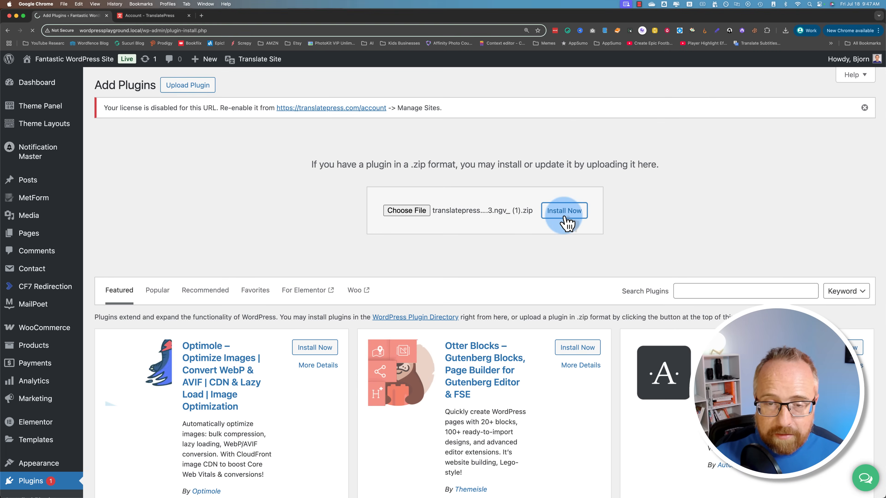
click(564, 210)
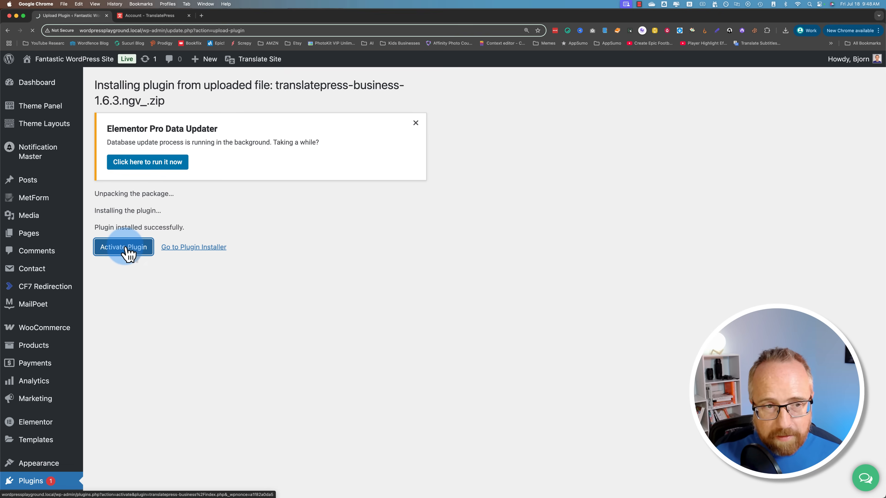
click(123, 247)
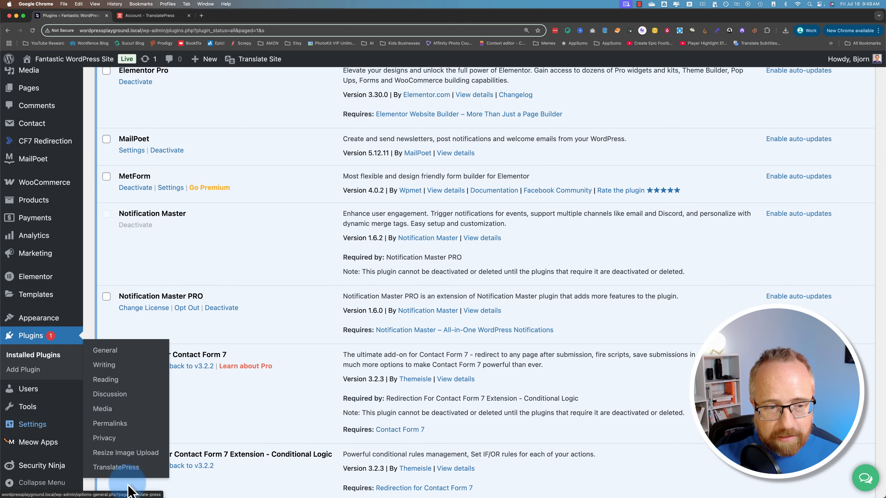
- Copy the Business license key from the TranslatePress account and activate it in the License settings
click(116, 467)
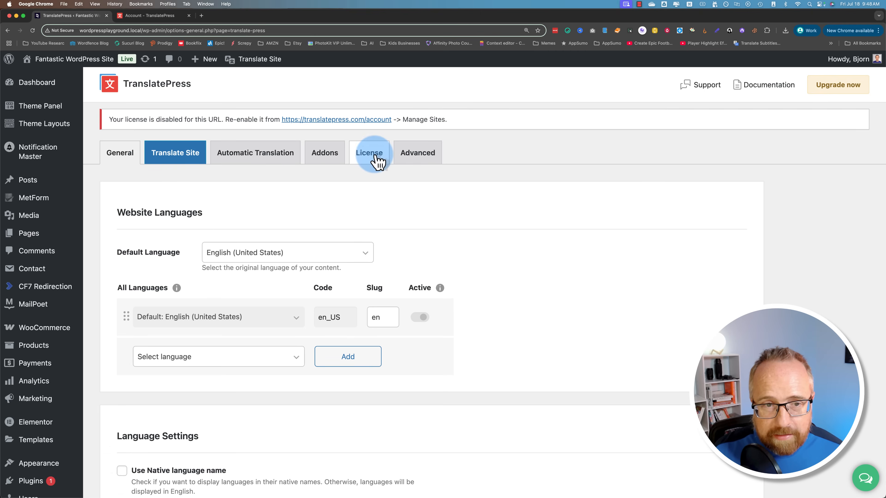
click(370, 152)
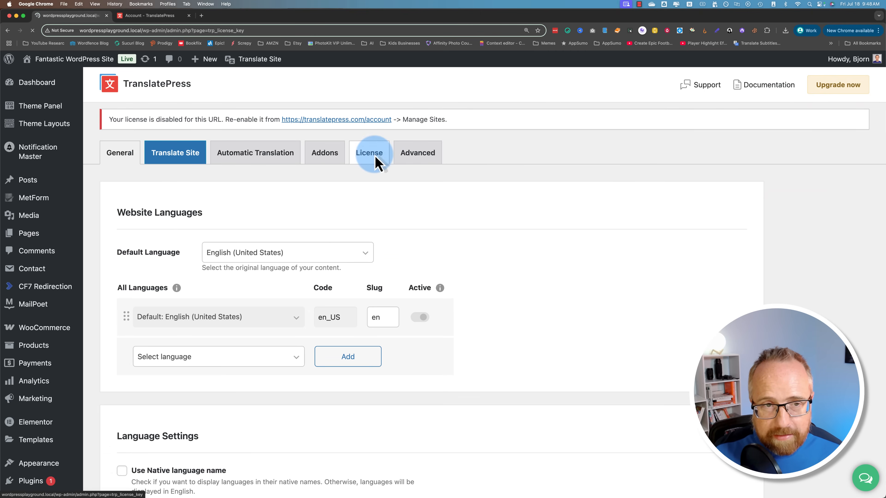
click(149, 16)
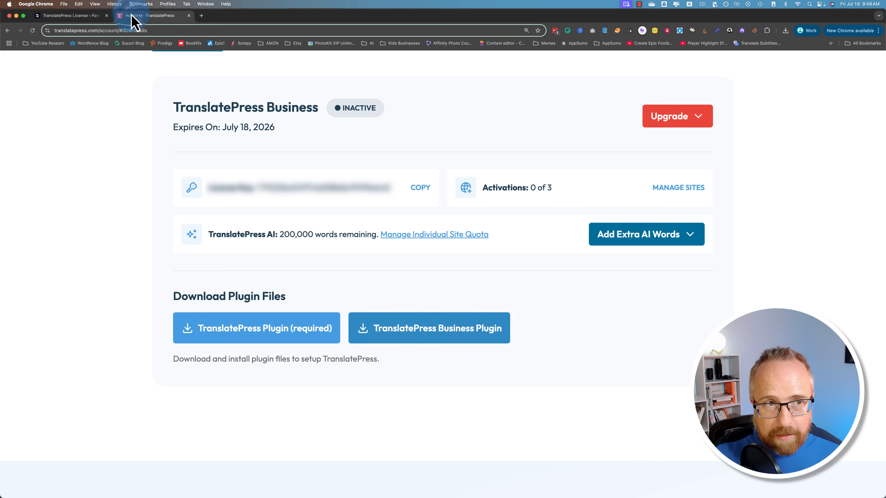
click(420, 187)
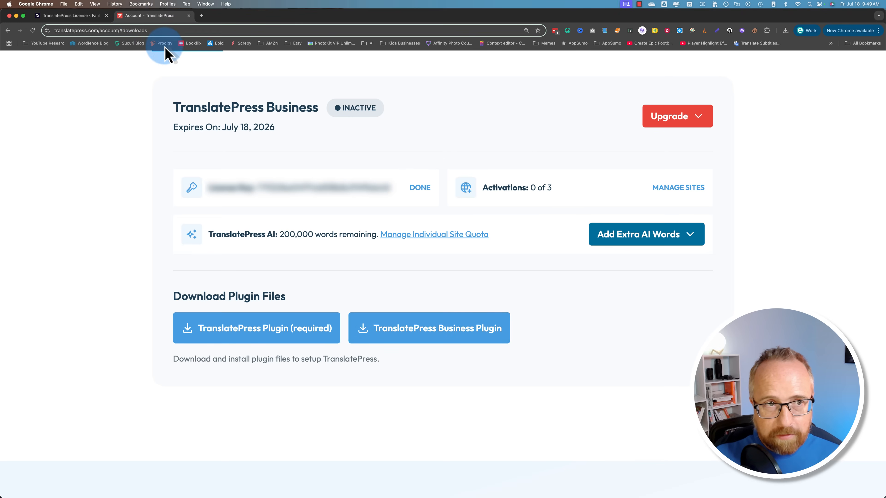
click(68, 15)
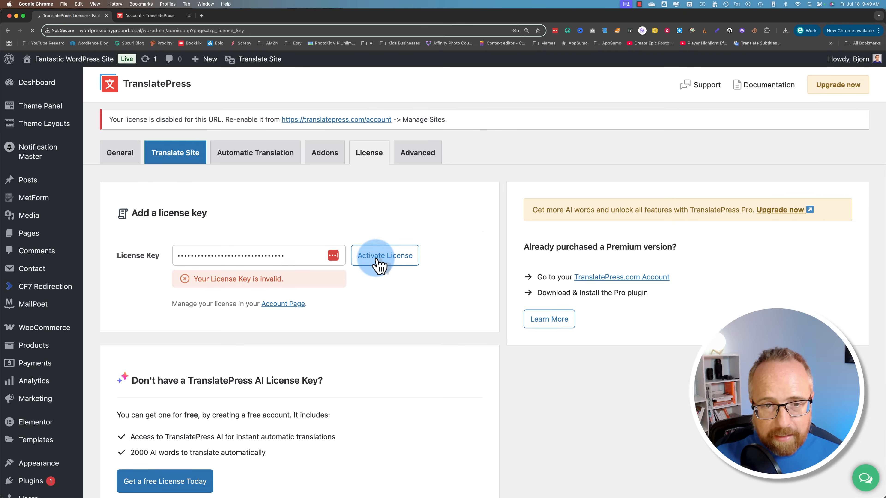
click(385, 255)
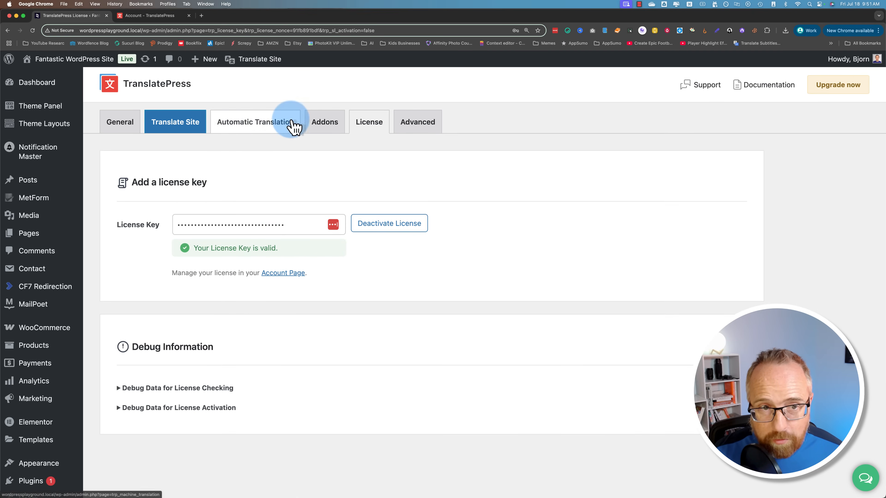
- Switch on Enable Automatic Translation with TranslatePress AI, showing 200,000 words remaining
click(255, 121)
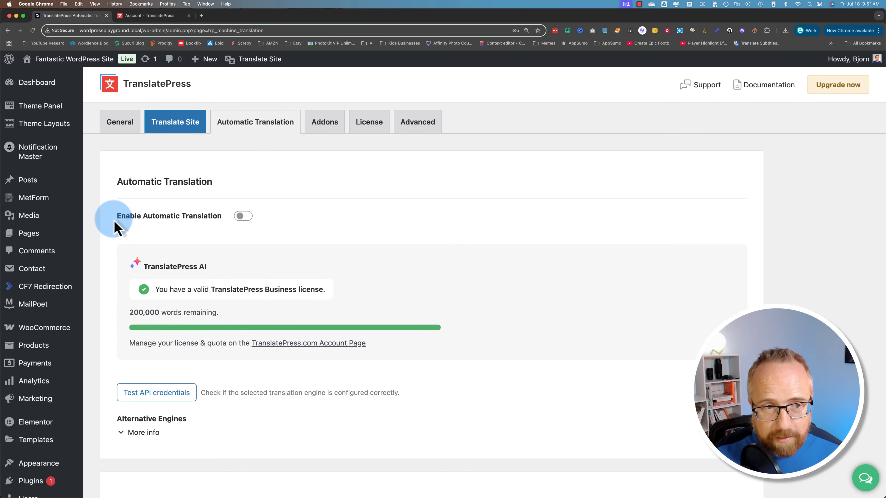
click(242, 216)
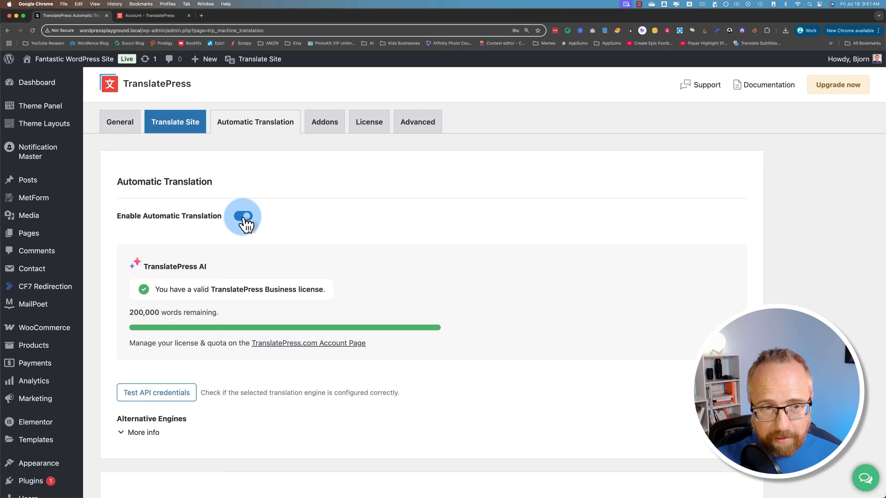
click(244, 216)
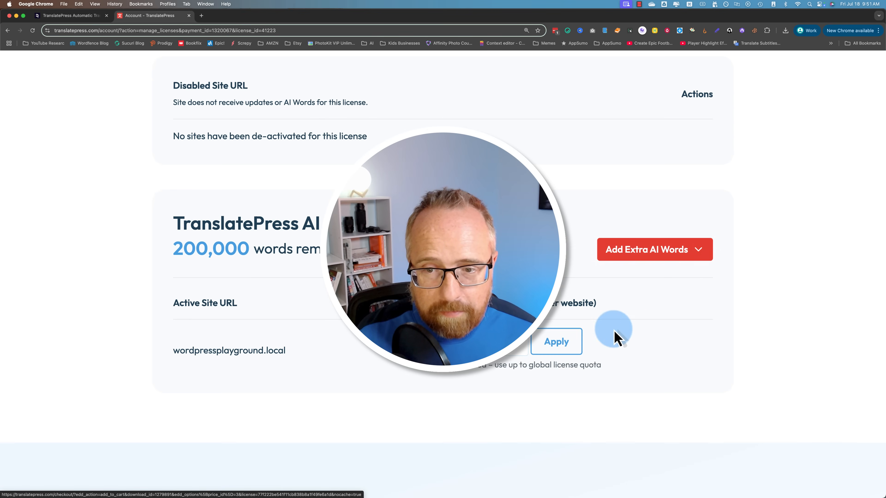
- Review the account's remaining 200,000 AI words and the extra AI word packages from 24€
click(654, 249)
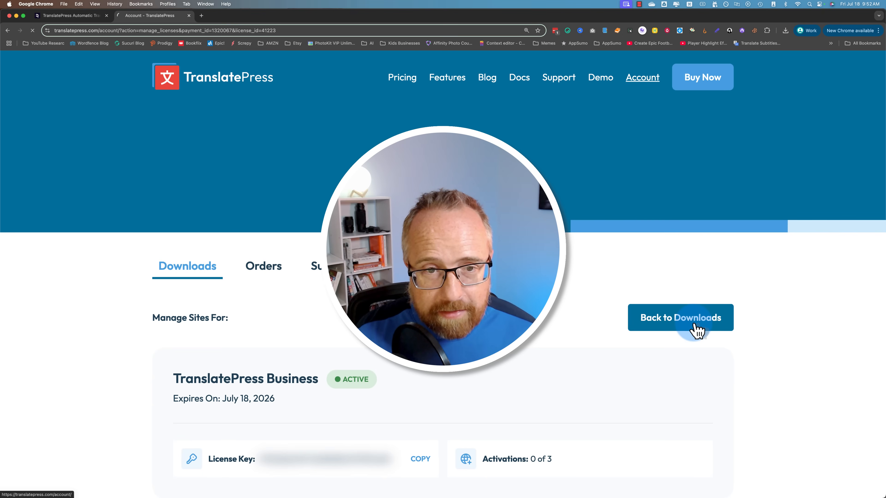
click(680, 318)
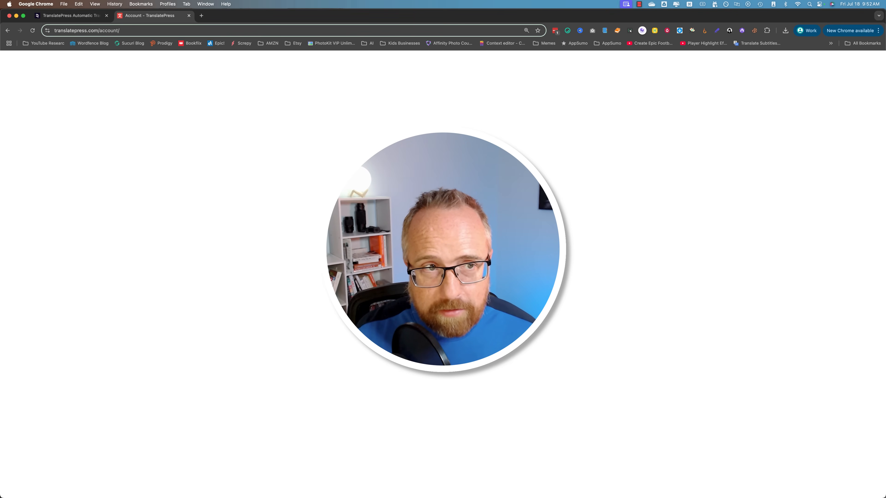
click(637, 342)
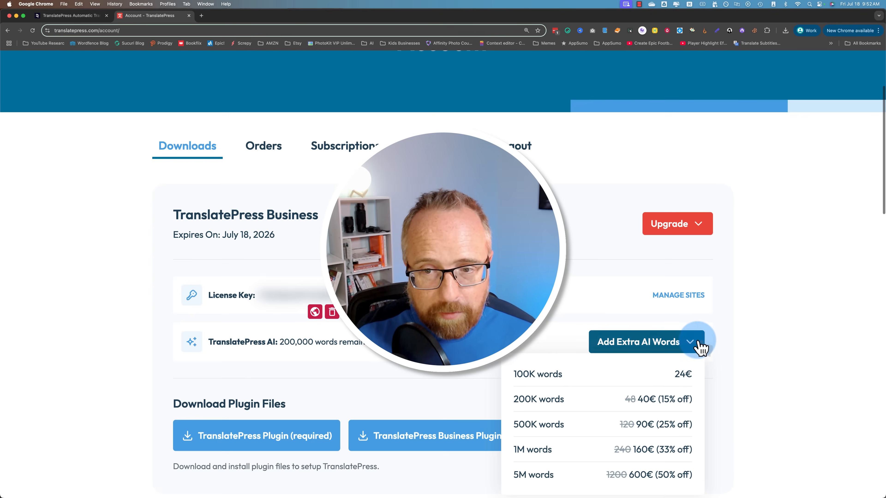
scroll(down, 3)
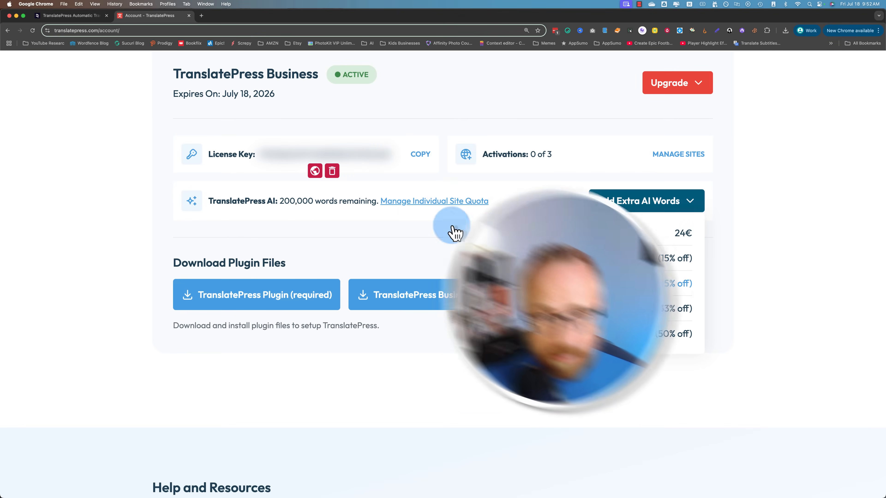
click(71, 15)
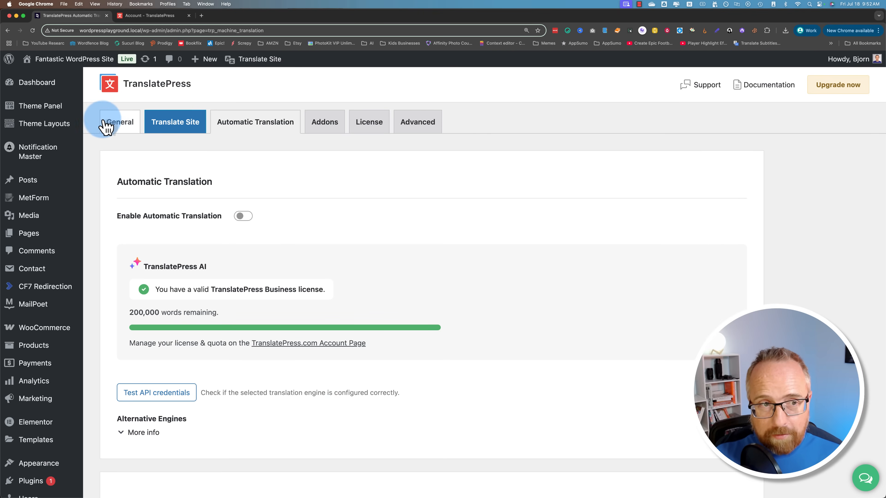
- Add Japanese, Spanish (Costa Rica) and Mongolian as website languages in the General settings
click(120, 121)
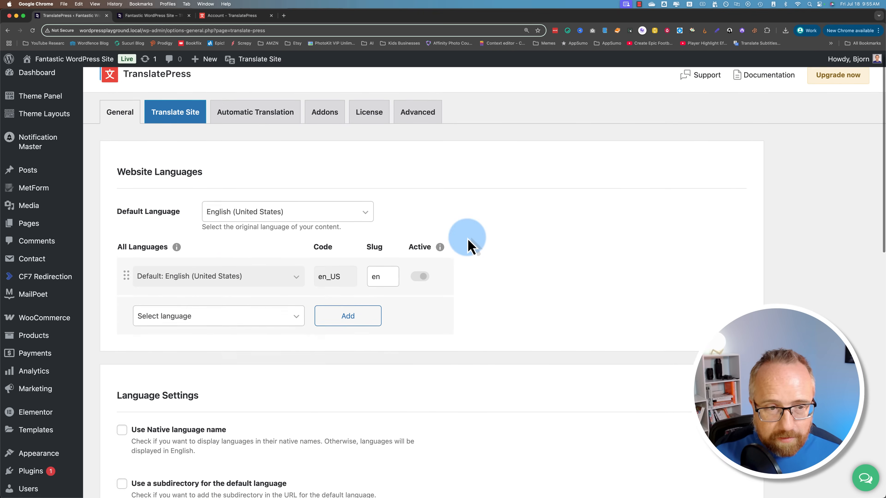
text(jap)
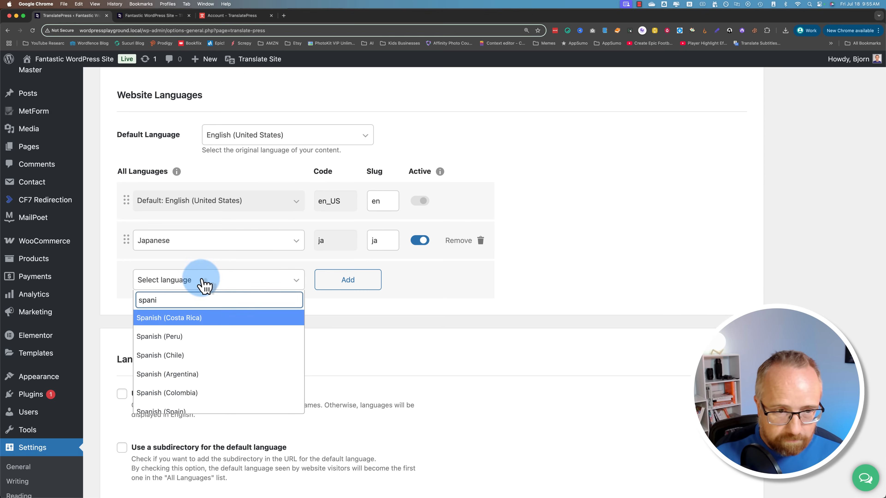
click(169, 317)
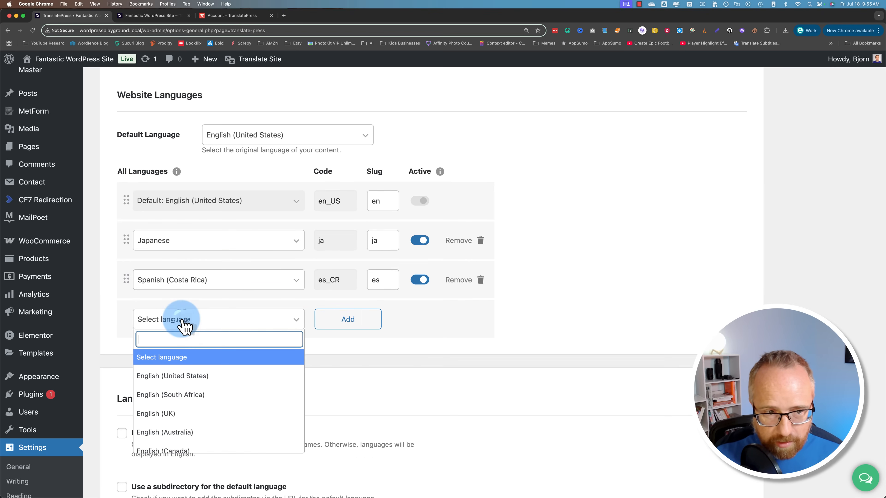
text(mongol)
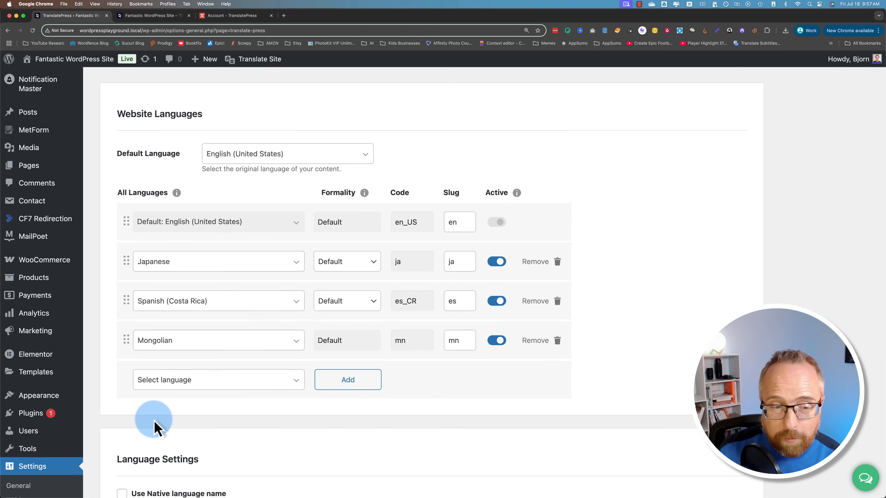
scroll(down, 3)
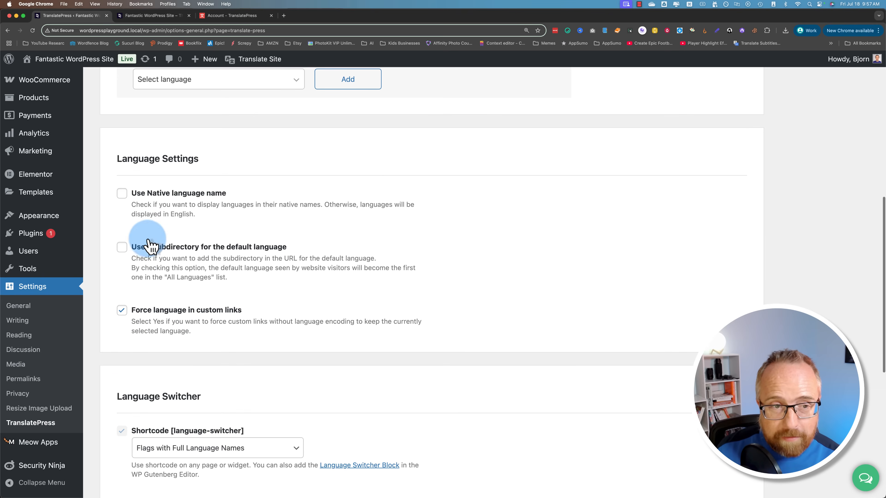
- Save the General settings with the three languages and return to the homepage showing a language switcher
scroll(down, 3)
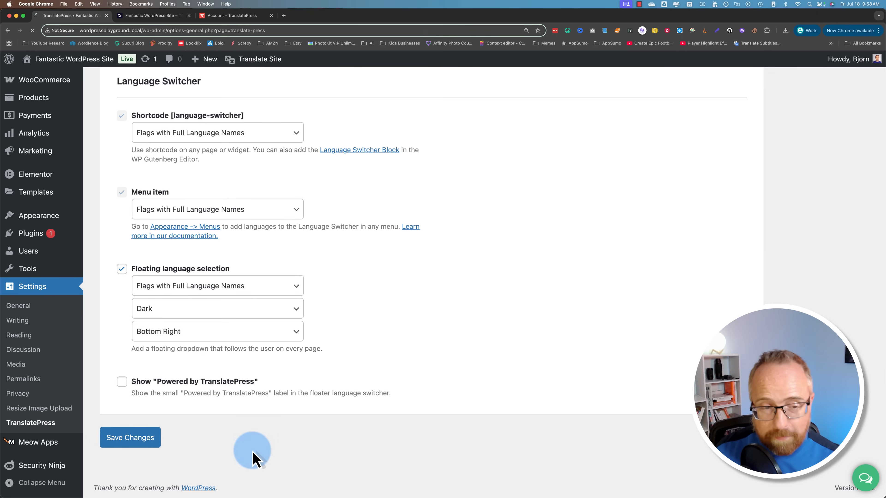
click(129, 437)
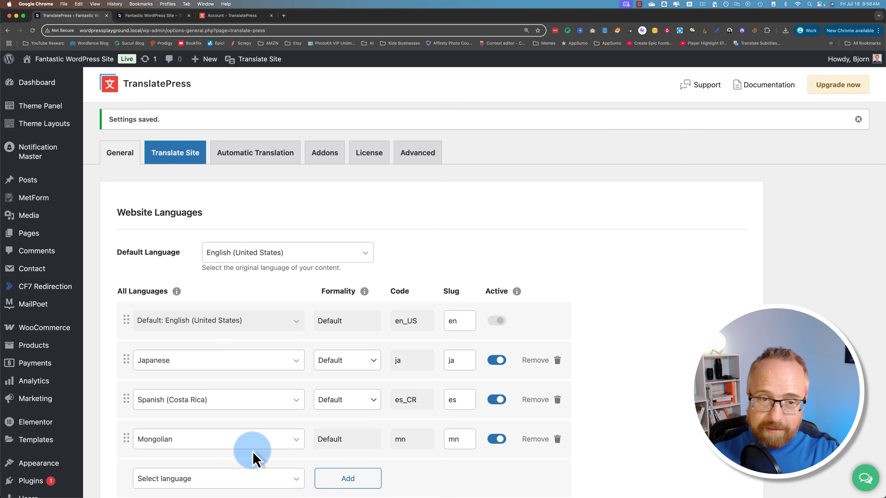
mouse_move(234, 425)
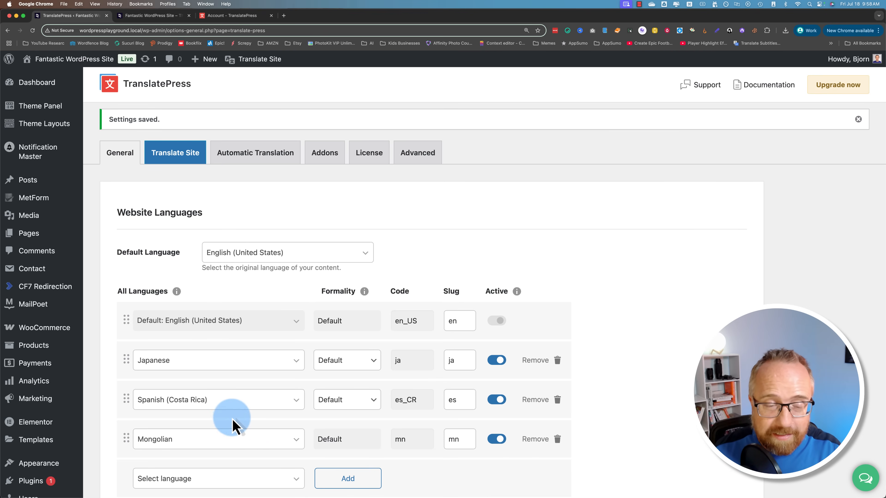
click(152, 15)
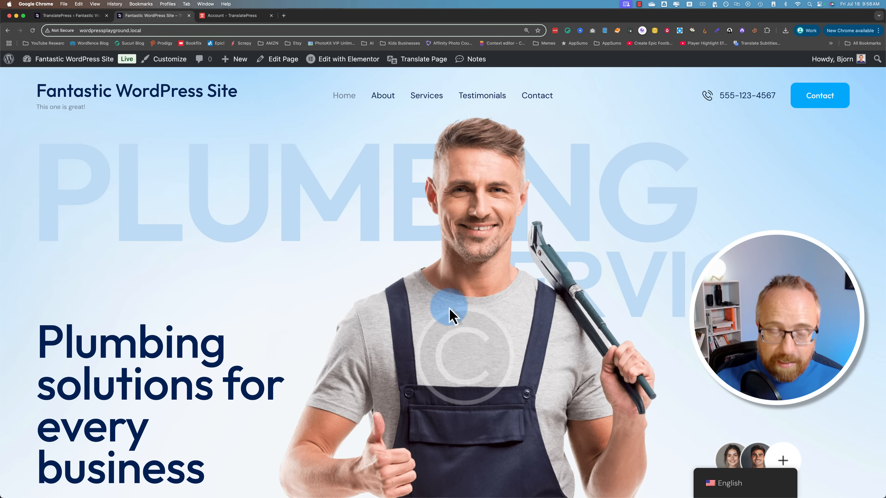
mouse_move(363, 256)
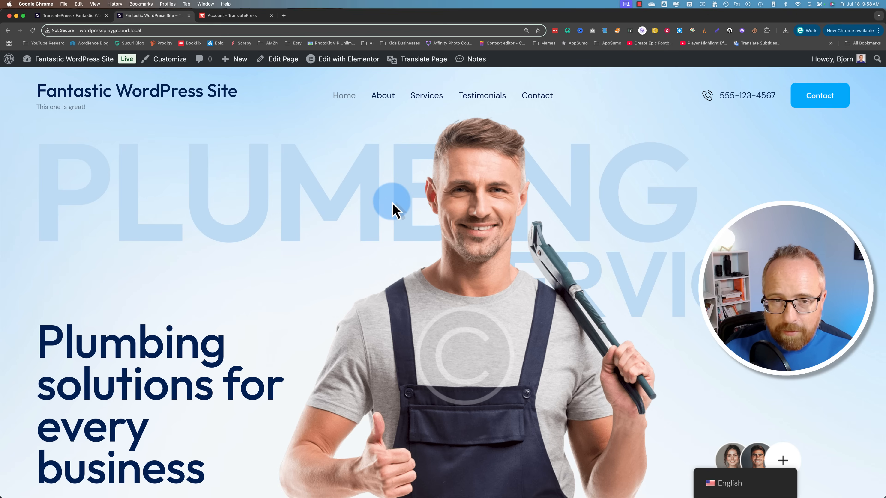
mouse_move(619, 249)
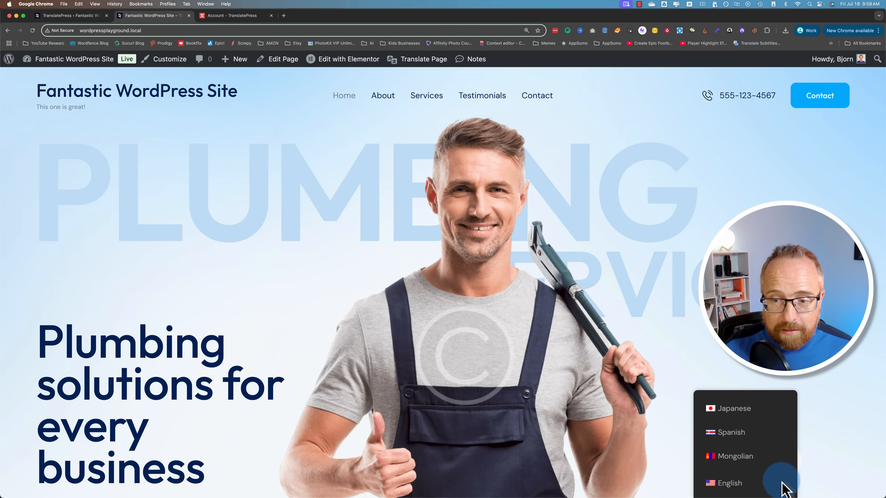
mouse_move(734, 418)
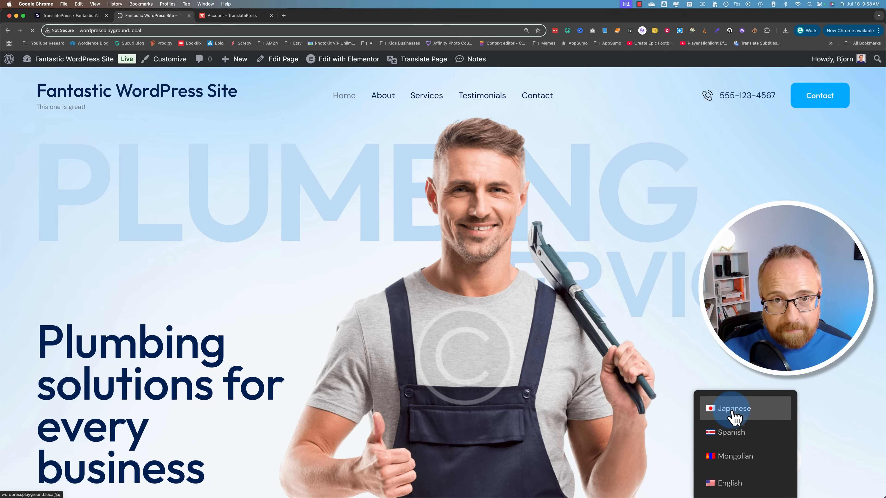
- Choose Japanese in the floating language switcher to display the homepage in Japanese
click(734, 408)
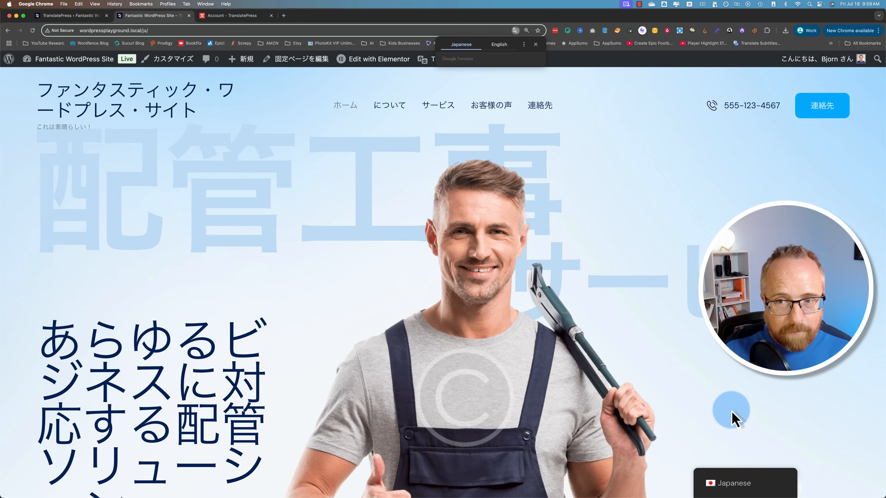
mouse_move(118, 194)
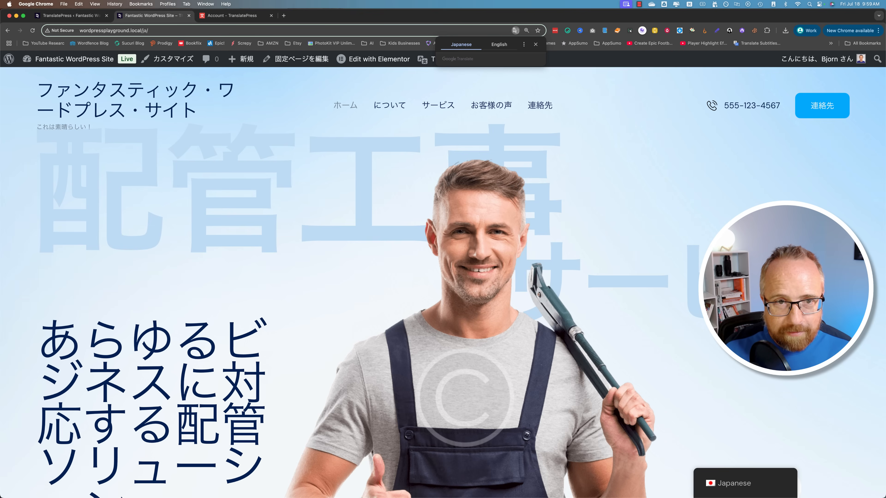
- Scroll the Japanese homepage down past the contact form to the translated footer
scroll(down, 3)
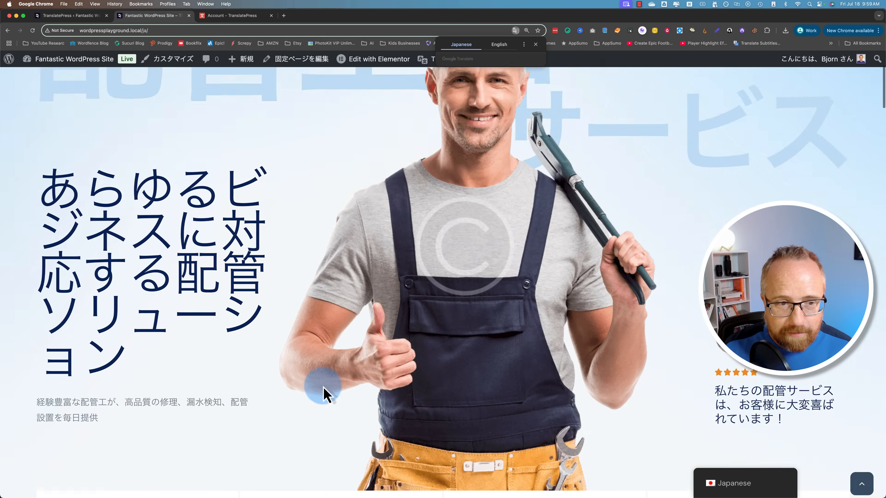
scroll(down, 3)
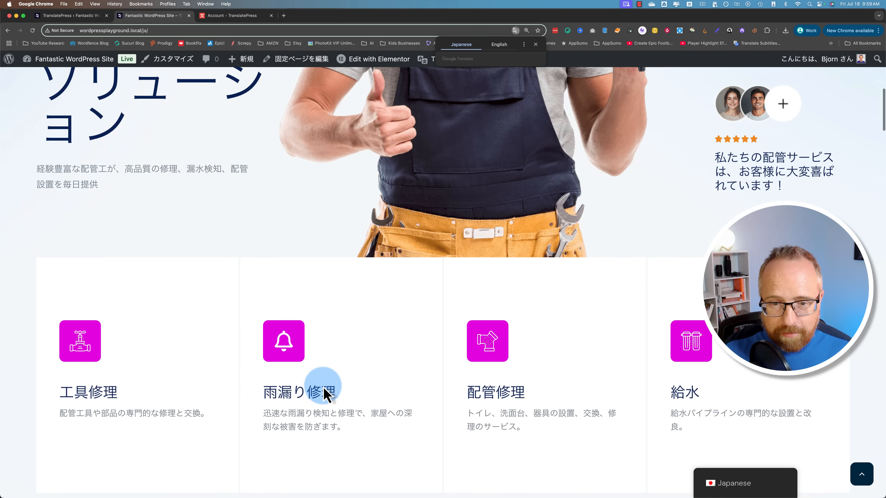
scroll(down, 3)
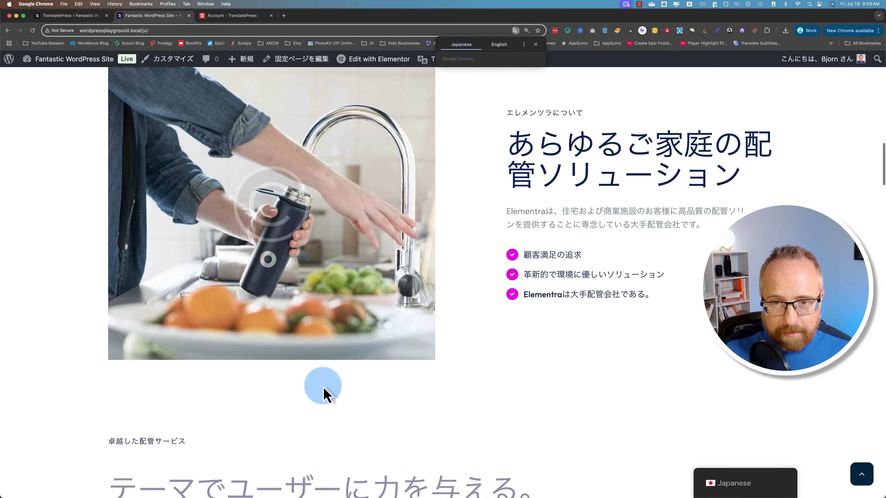
scroll(down, 3)
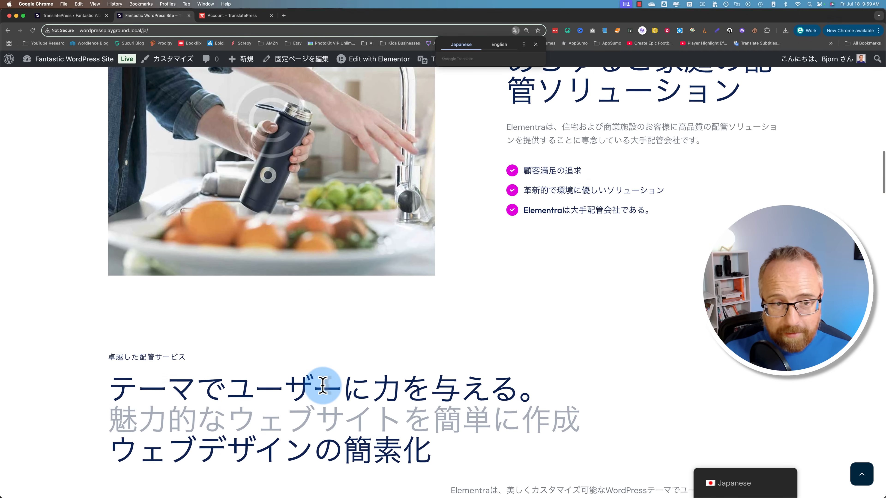
scroll(down, 3)
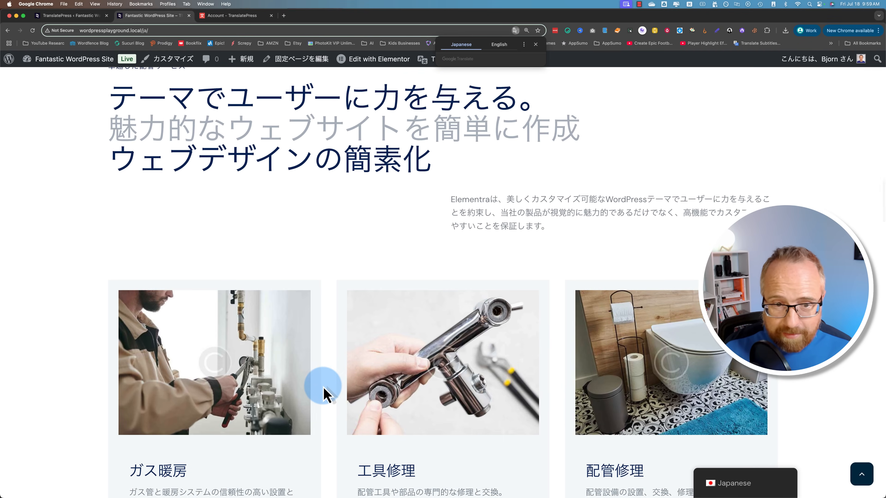
scroll(down, 3)
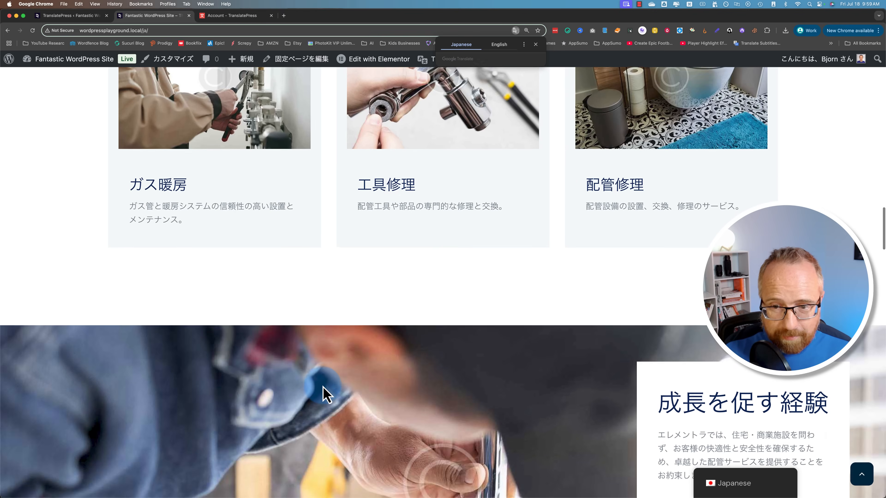
scroll(down, 3)
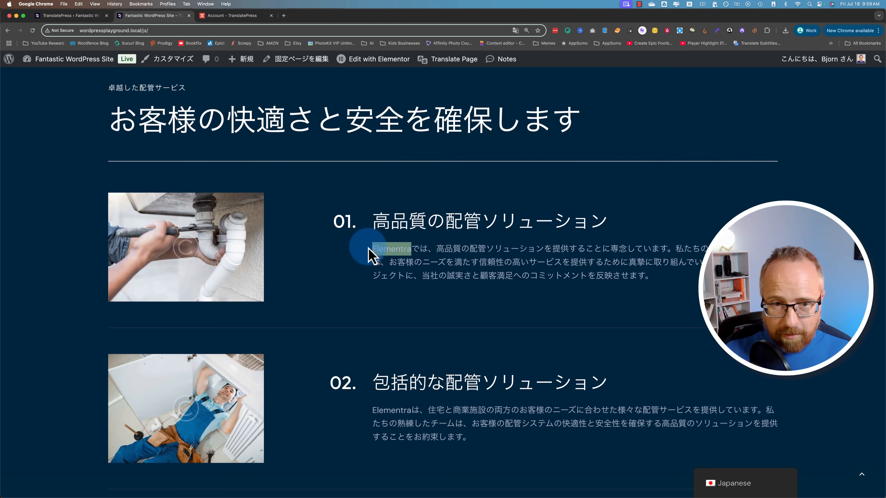
scroll(down, 3)
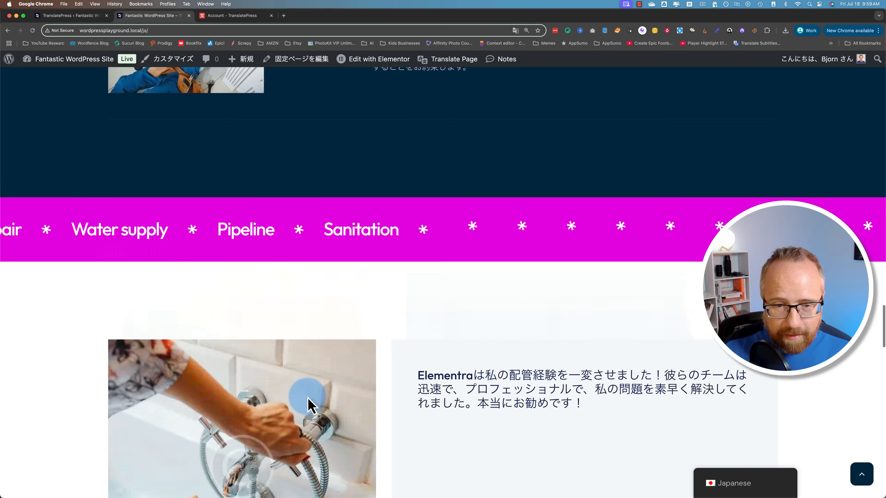
scroll(down, 3)
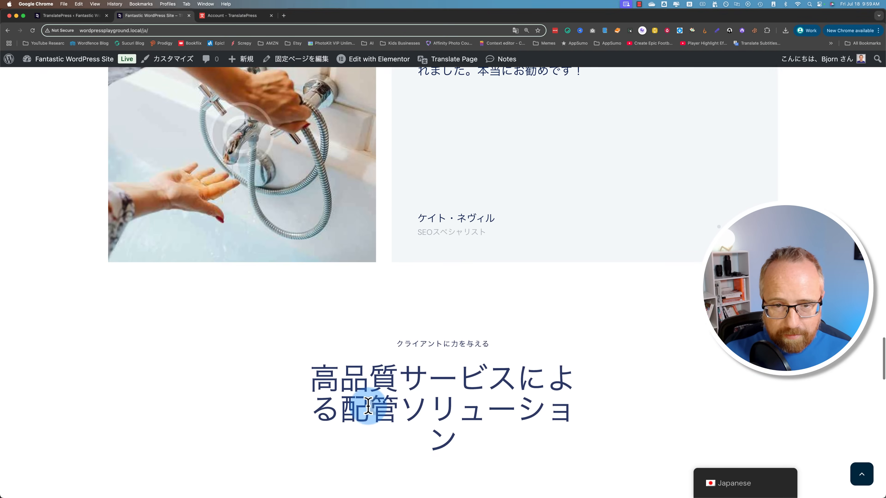
scroll(down, 3)
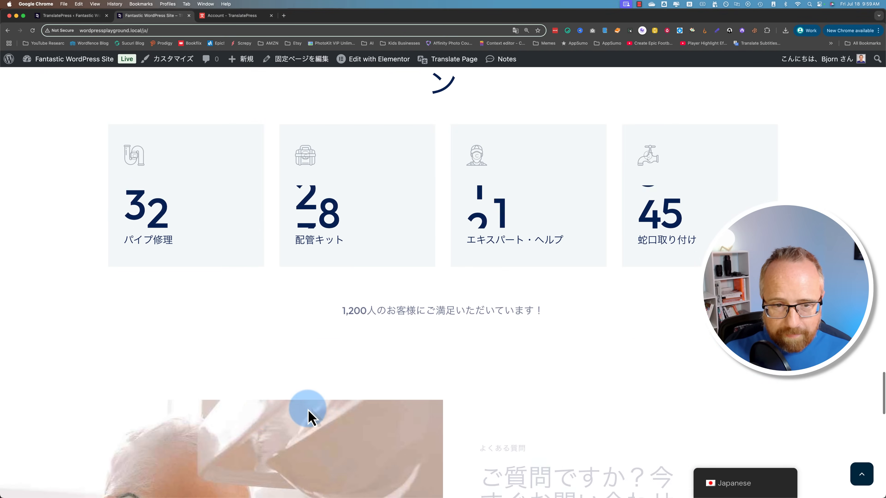
scroll(down, 3)
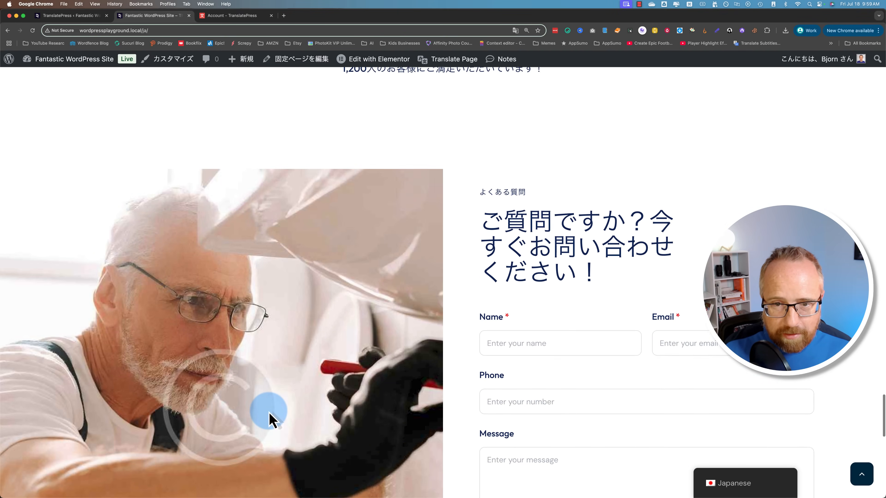
scroll(down, 3)
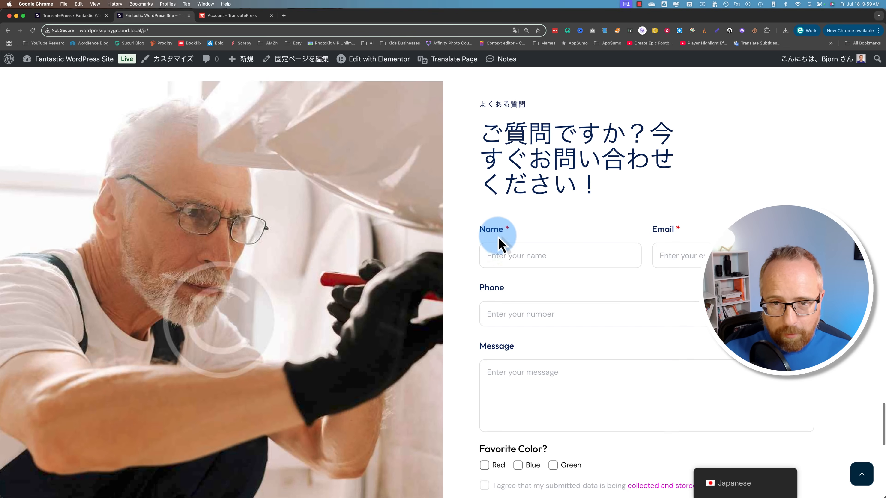
scroll(down, 3)
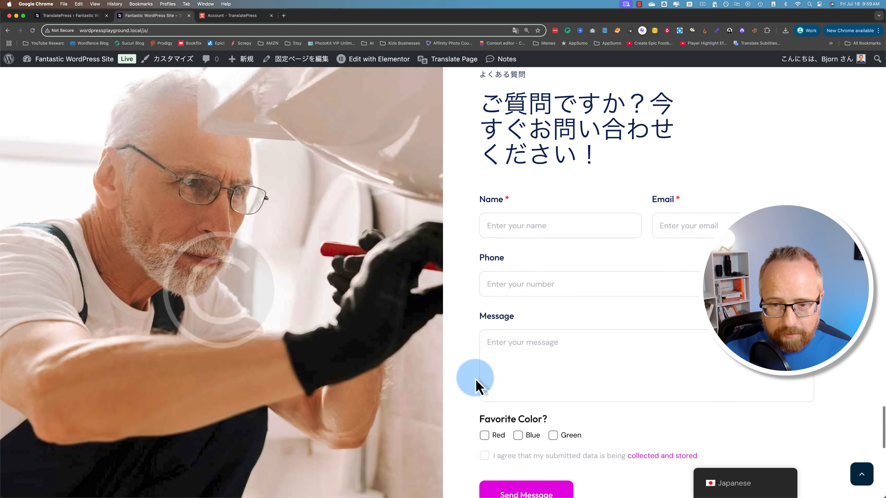
scroll(down, 3)
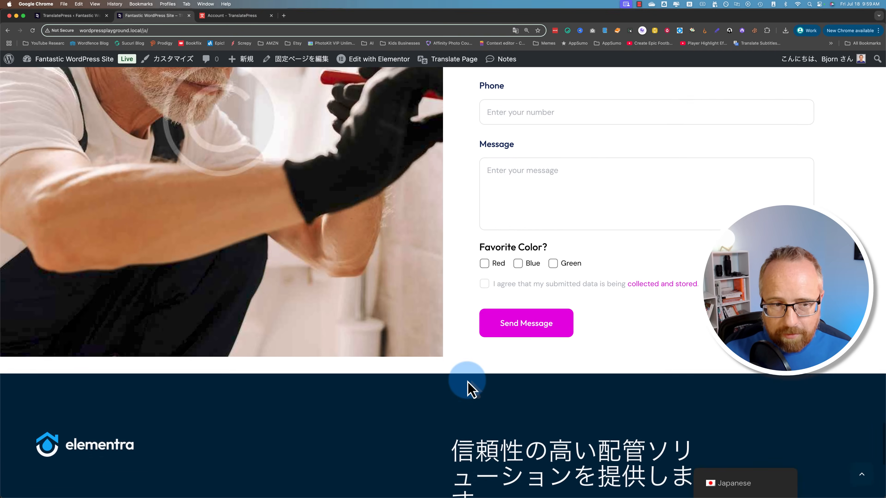
scroll(down, 3)
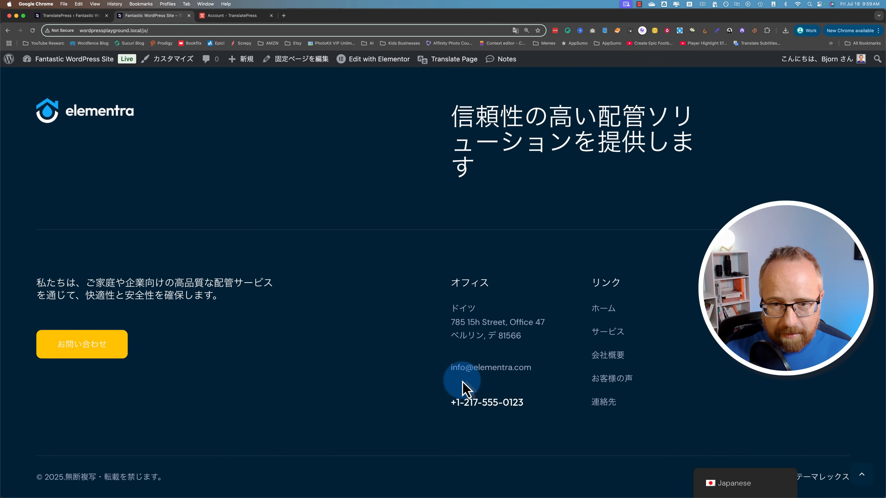
scroll(down, 3)
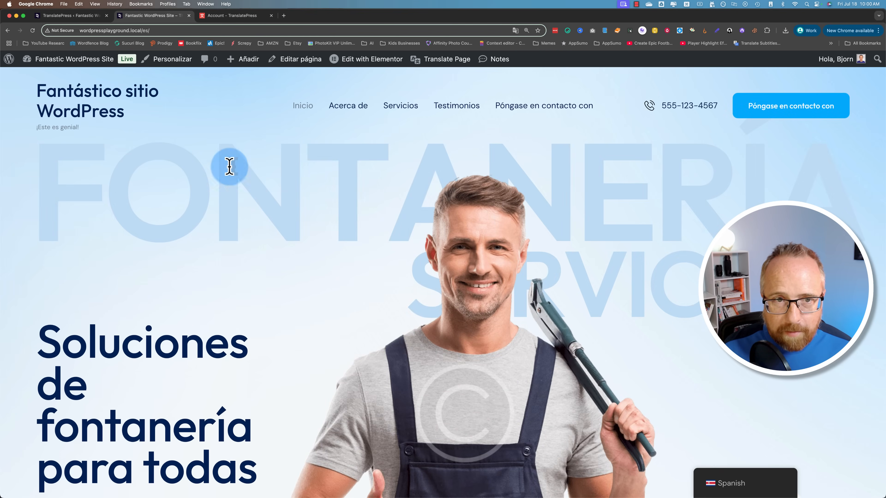
- Scroll the Spanish homepage down to the contact form to review its translations
scroll(down, 3)
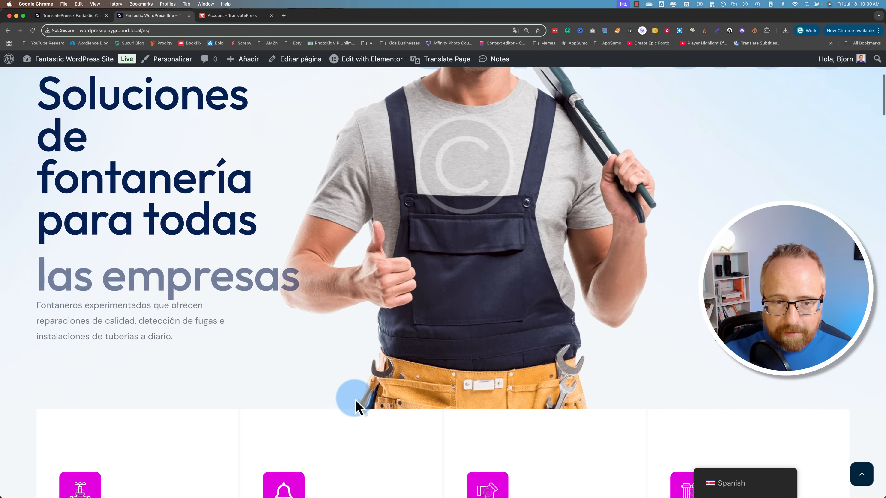
scroll(down, 3)
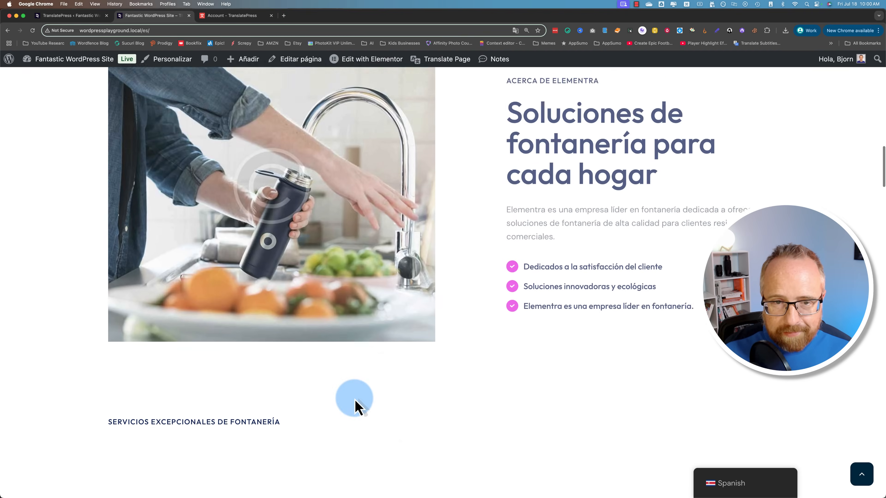
scroll(down, 3)
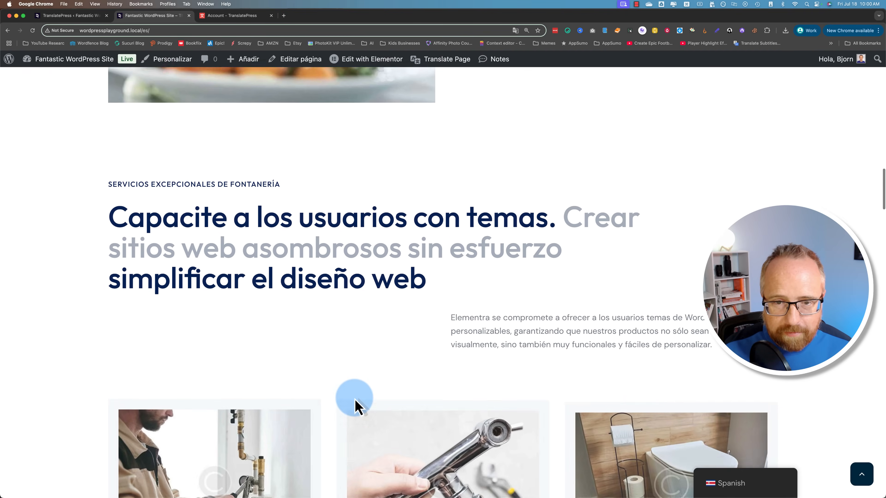
scroll(down, 3)
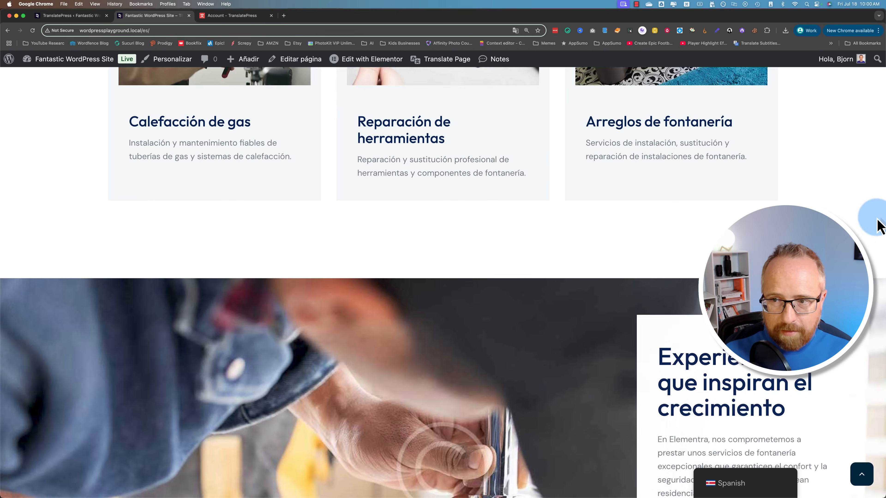
scroll(down, 3)
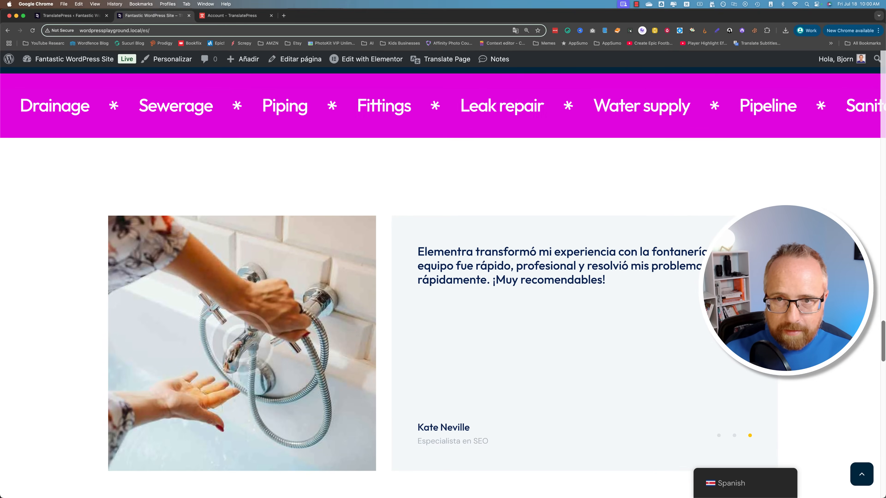
scroll(down, 3)
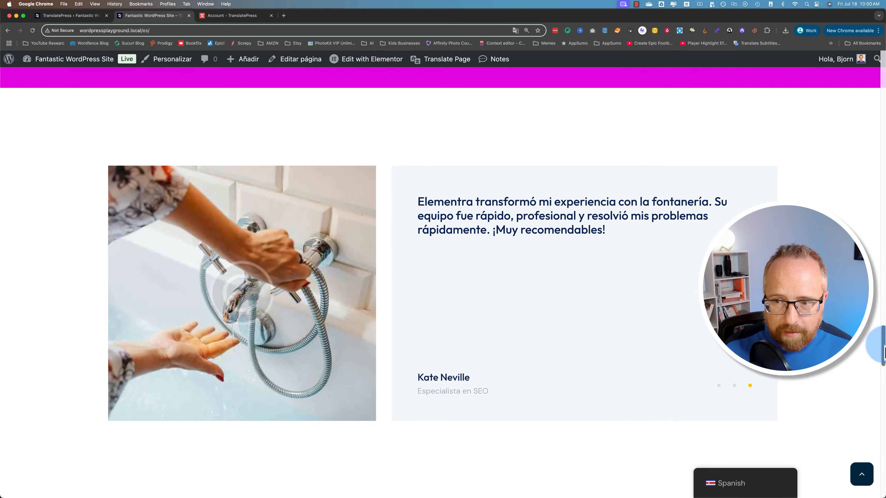
scroll(down, 3)
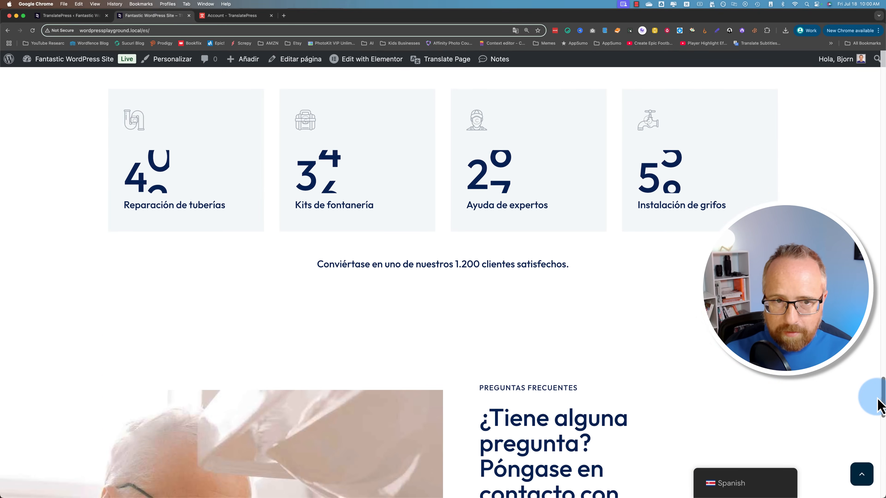
scroll(down, 3)
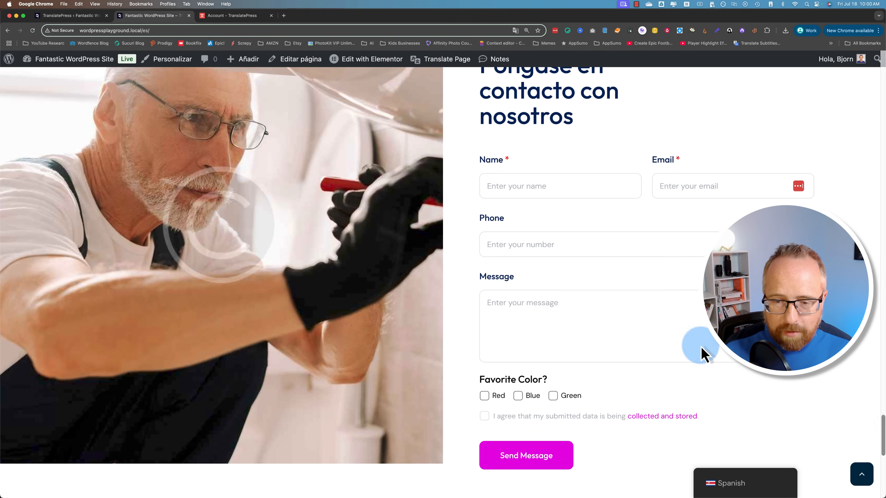
mouse_move(758, 421)
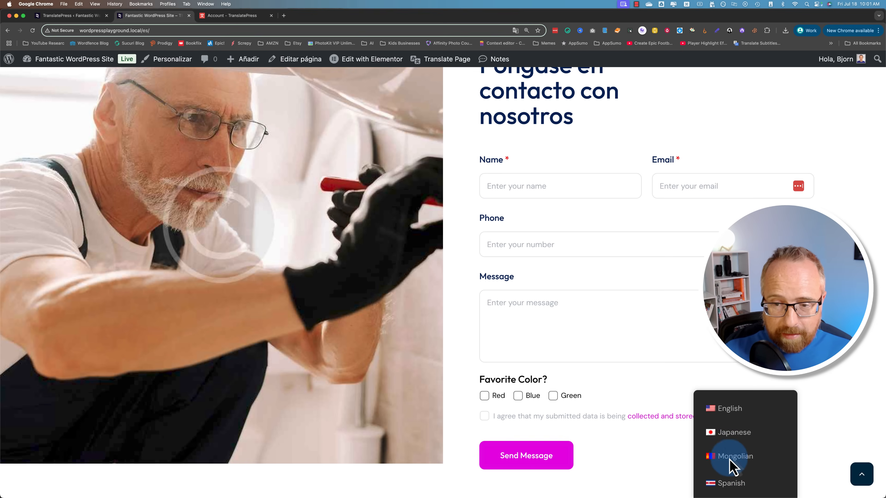
- Switch the site language to Mongolian from the floating language switcher
click(734, 456)
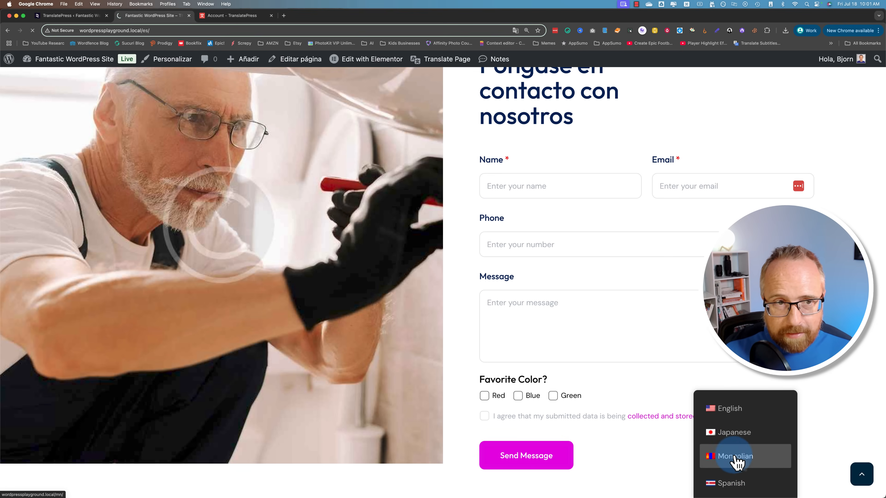
- Confirm Mongolian in the switcher and go to the About page from the menu
click(735, 456)
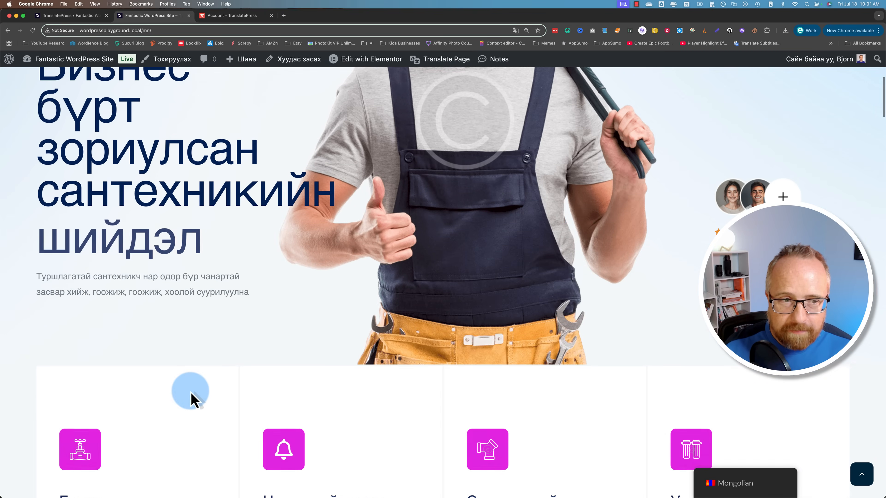
scroll(down, 3)
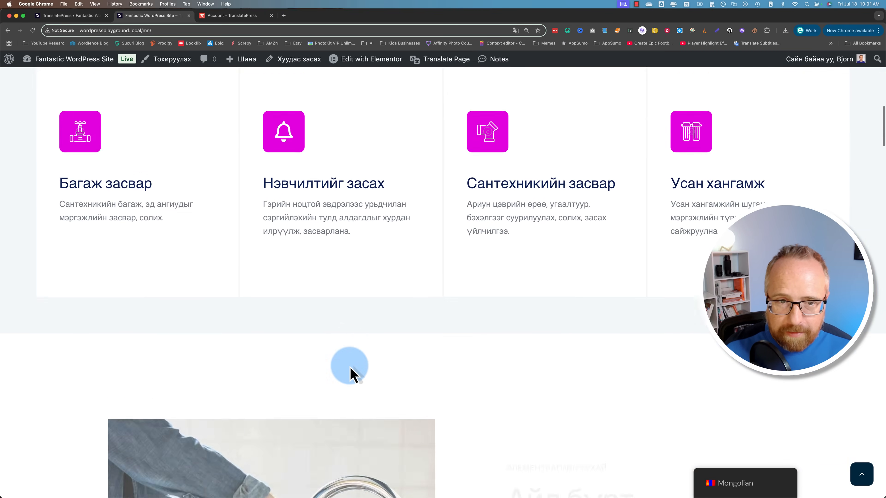
scroll(up, 3)
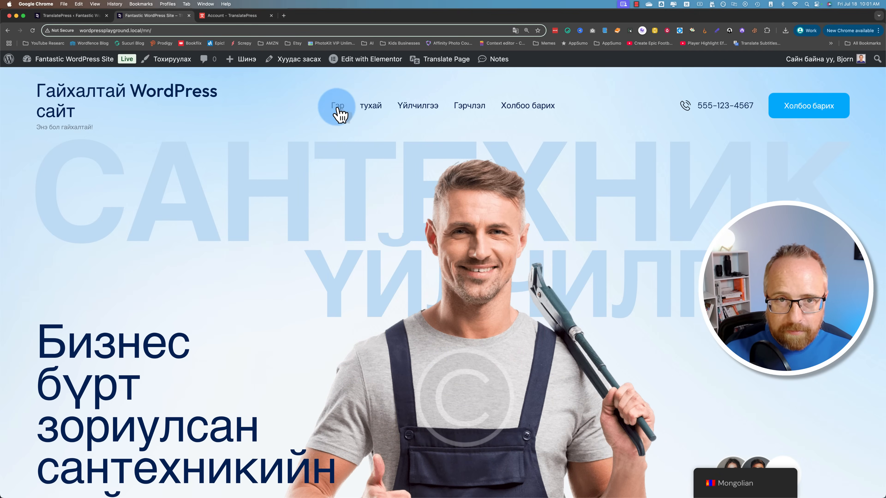
mouse_move(371, 106)
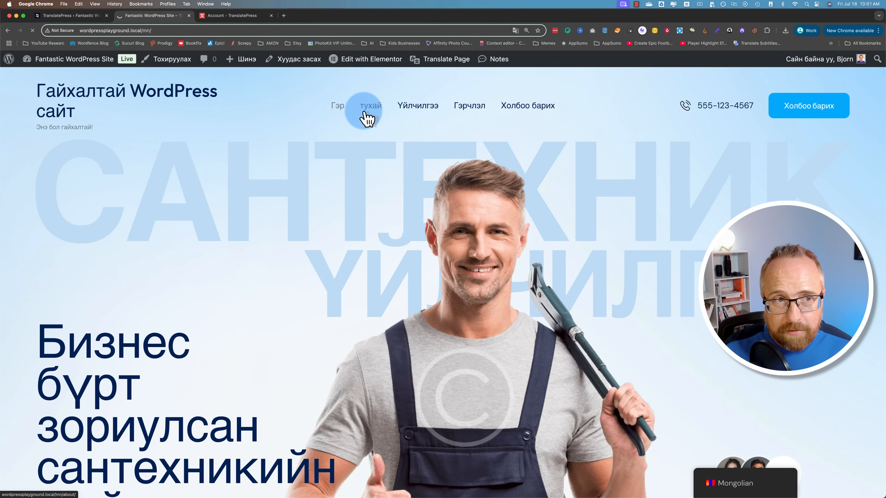
click(370, 105)
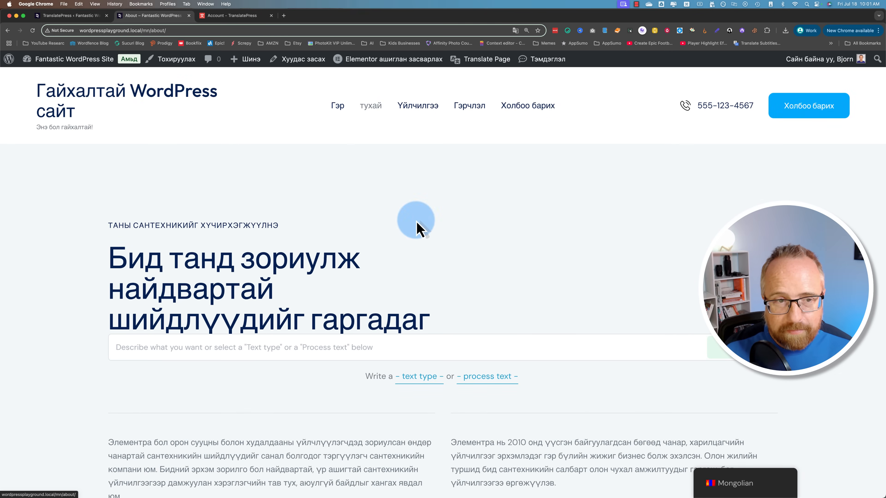
- Scroll through the Mongolian About page's services and stats sections
scroll(down, 3)
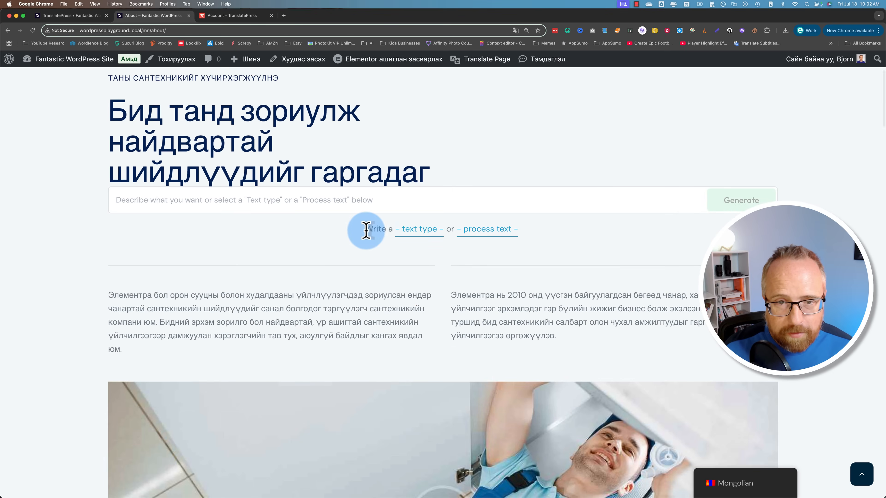
scroll(down, 3)
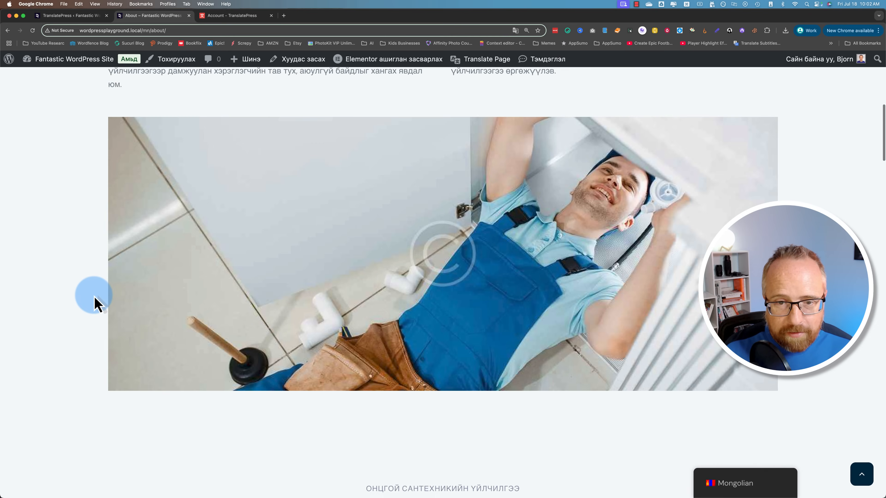
scroll(down, 3)
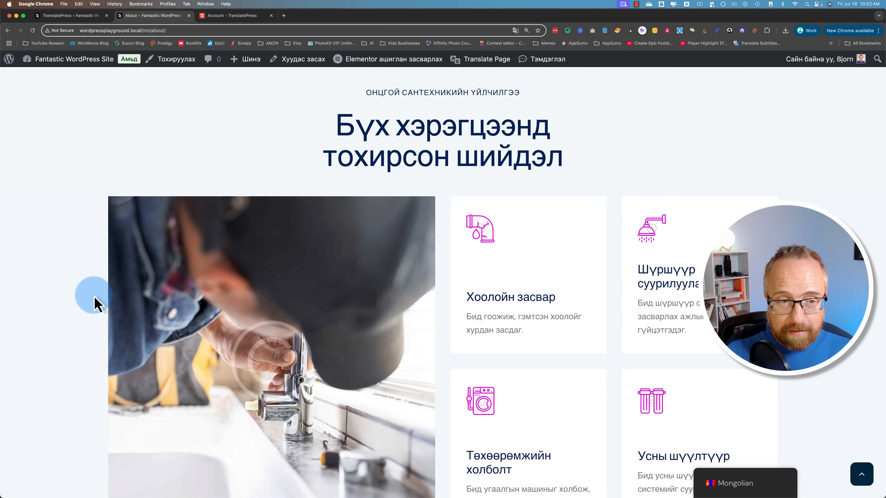
scroll(down, 3)
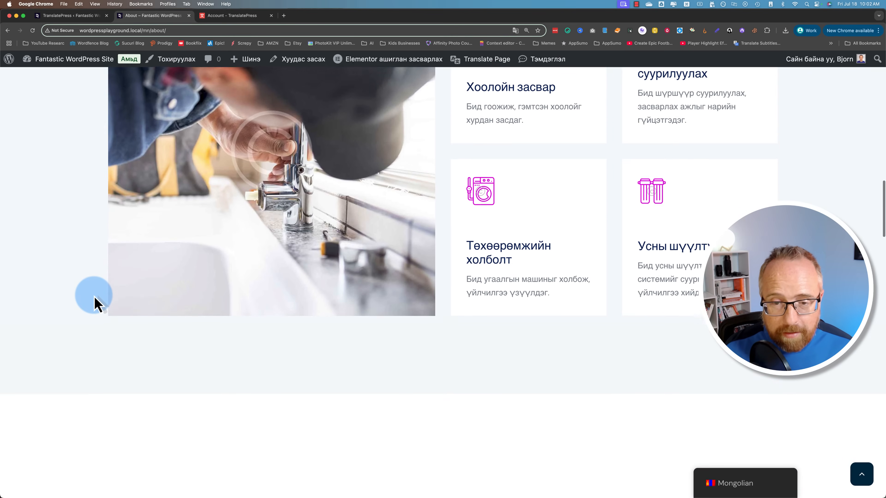
scroll(down, 3)
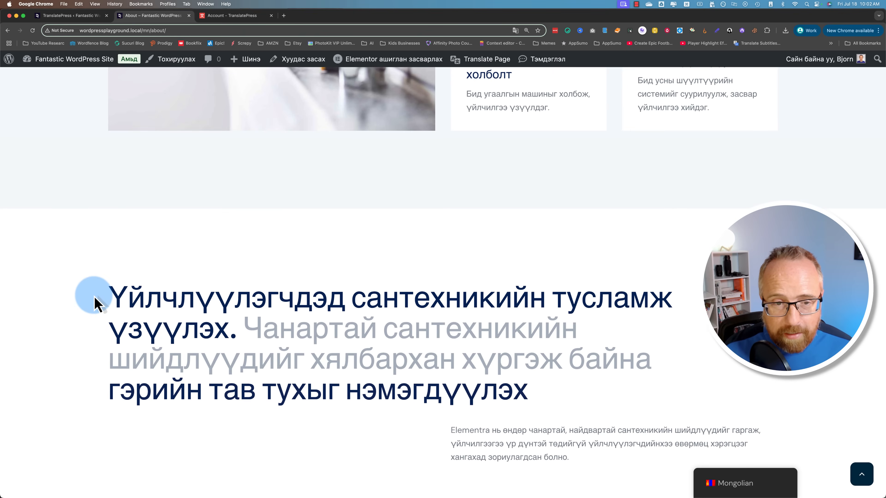
scroll(down, 3)
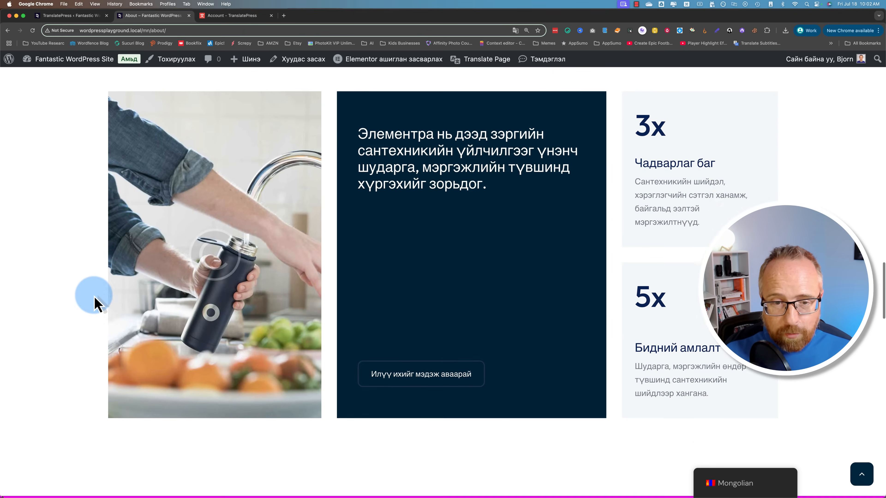
scroll(down, 3)
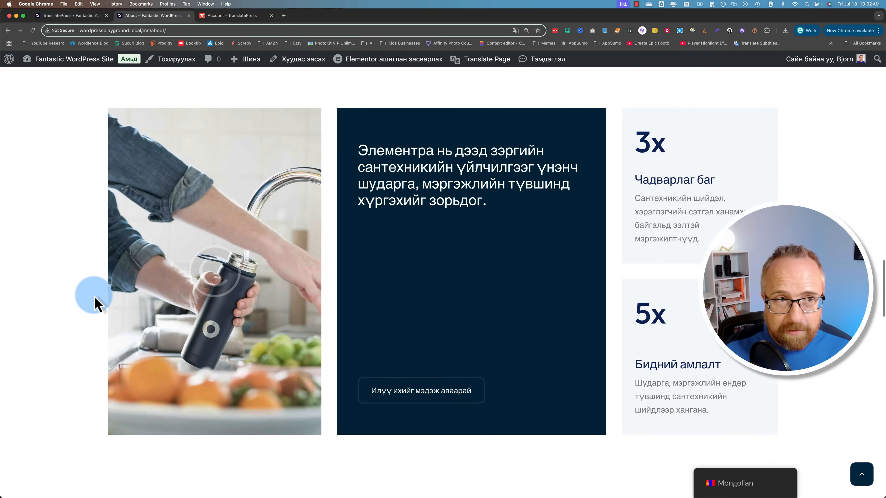
scroll(down, 3)
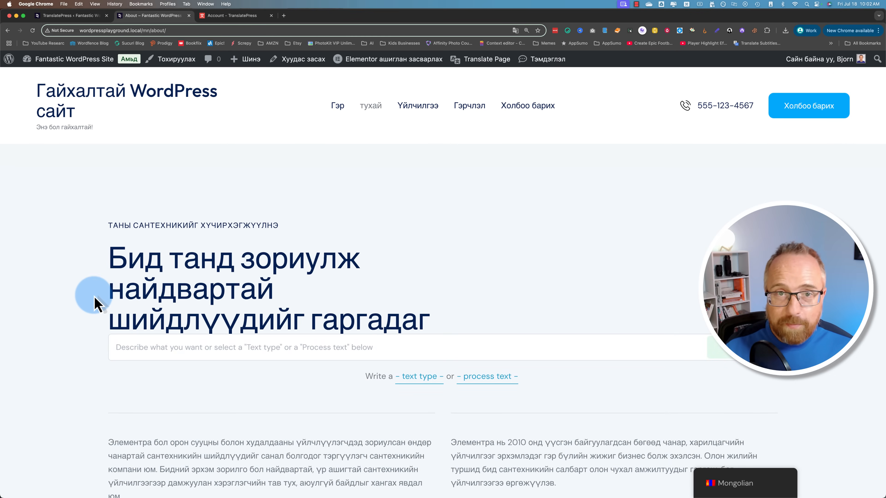
mouse_move(242, 255)
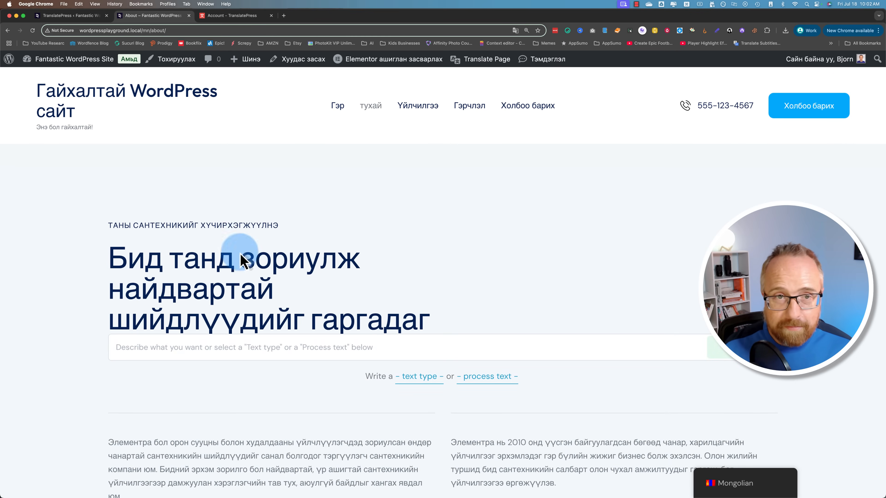
mouse_move(293, 199)
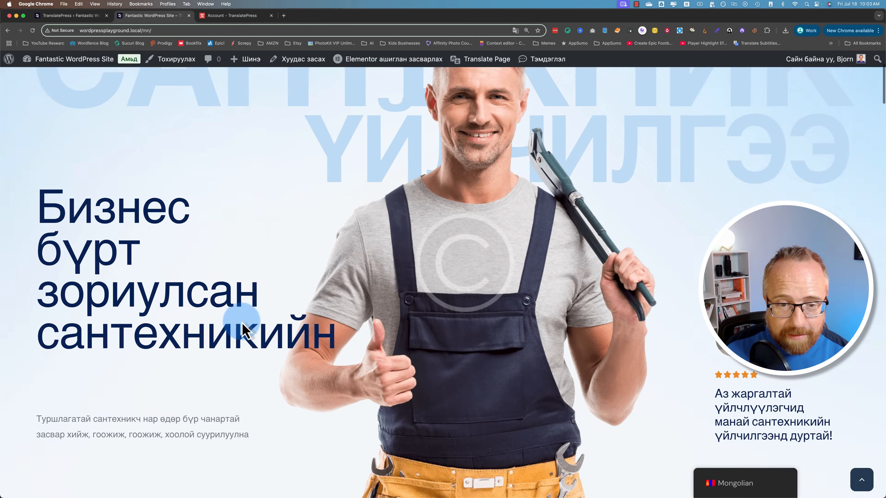
scroll(down, 3)
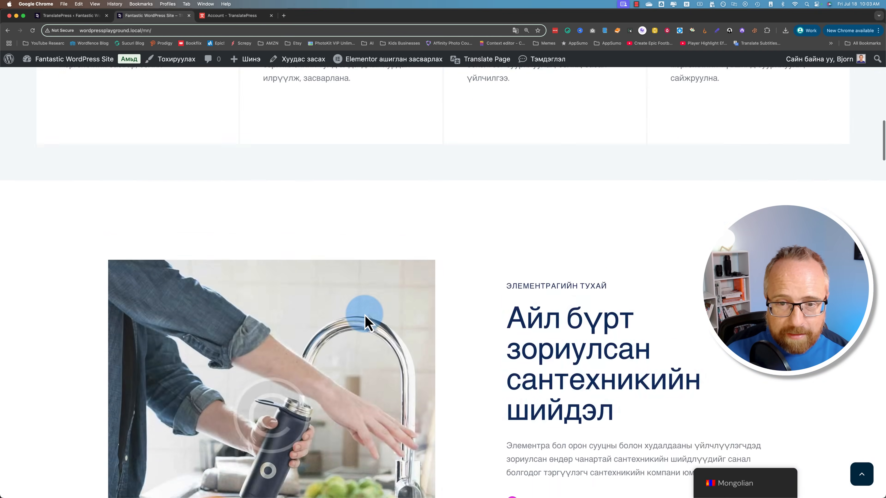
scroll(up, 3)
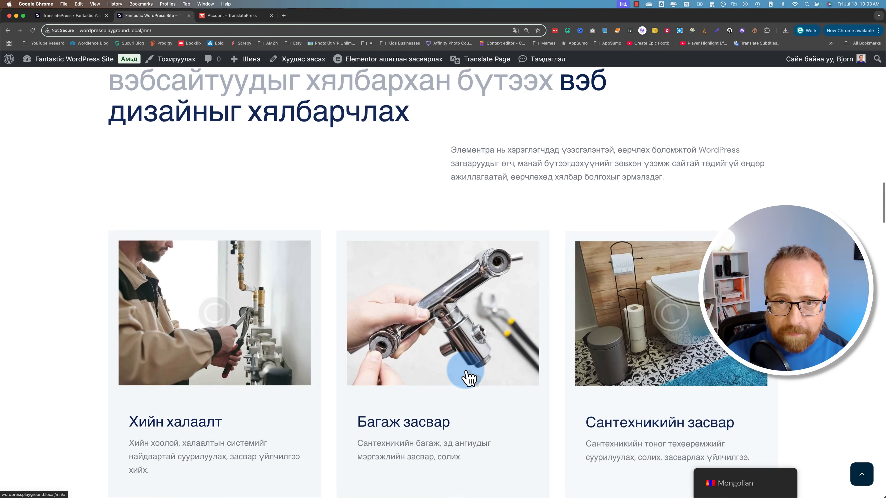
scroll(down, 3)
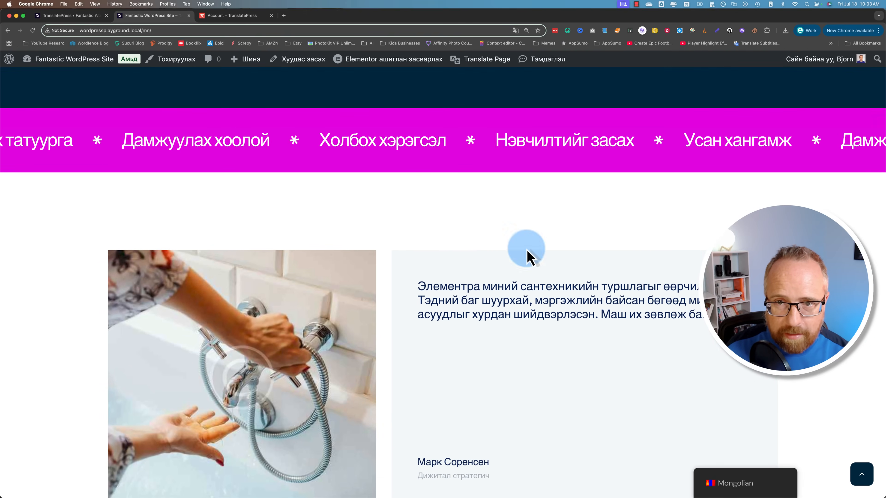
scroll(down, 3)
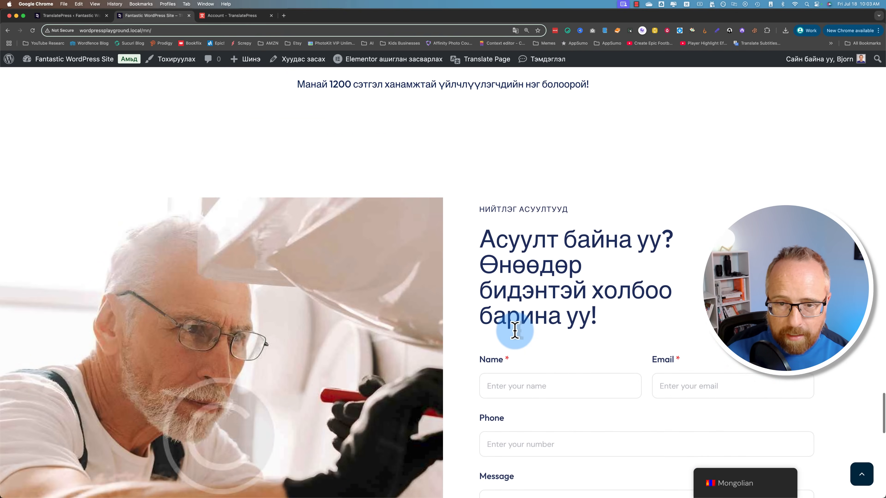
scroll(down, 3)
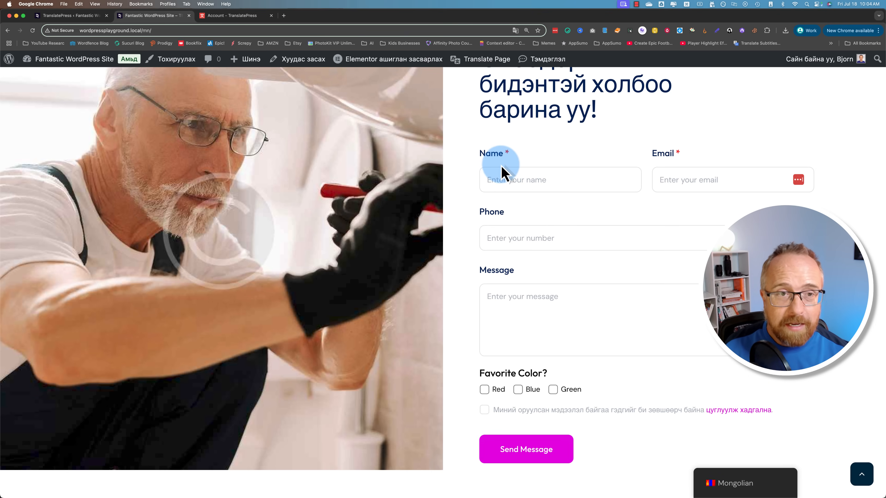
mouse_move(486, 58)
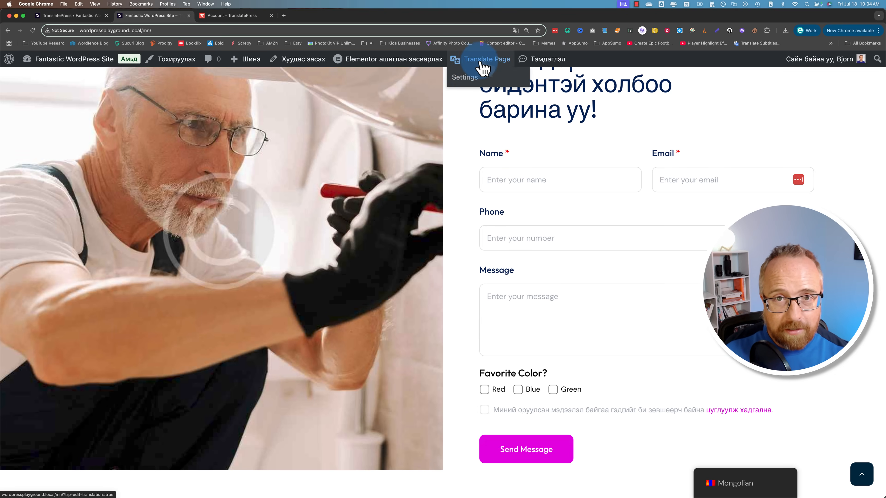
- Edit the Mongolian 'Plumbing solutions for every home' heading, dropping its final word
click(485, 58)
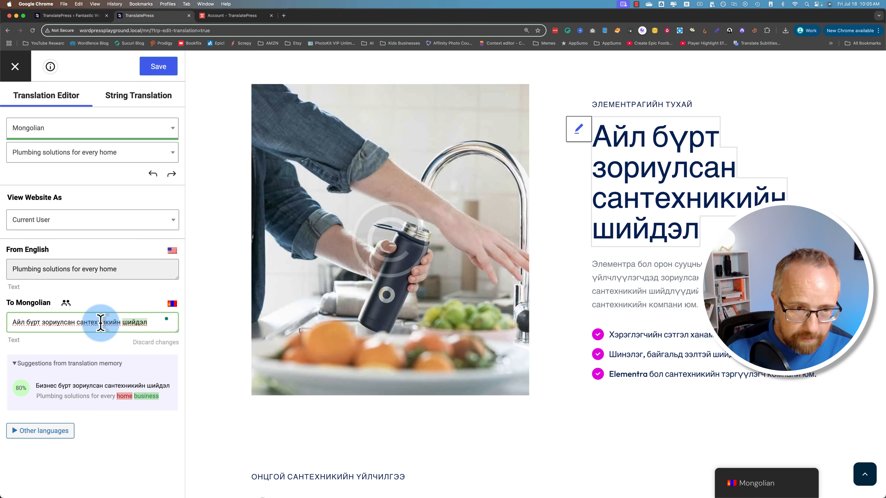
click(158, 66)
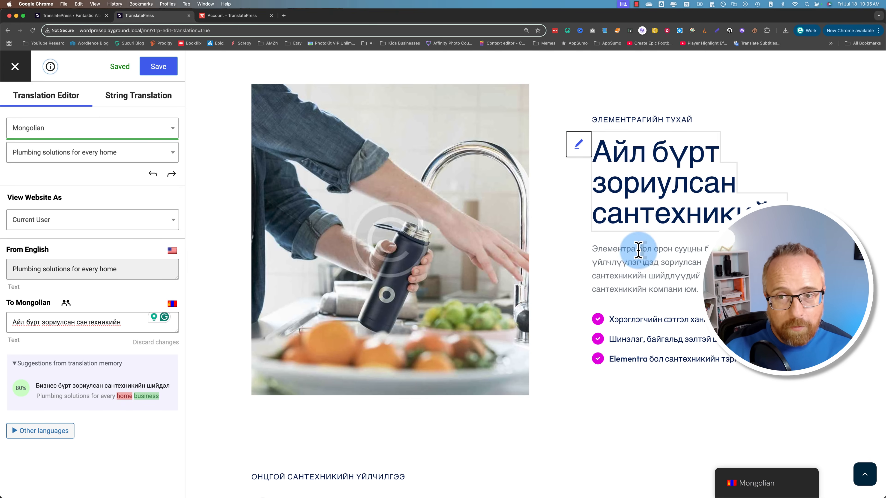
- Review the preview's Mongolian contact form labels and save the shortened translation
scroll(down, 3)
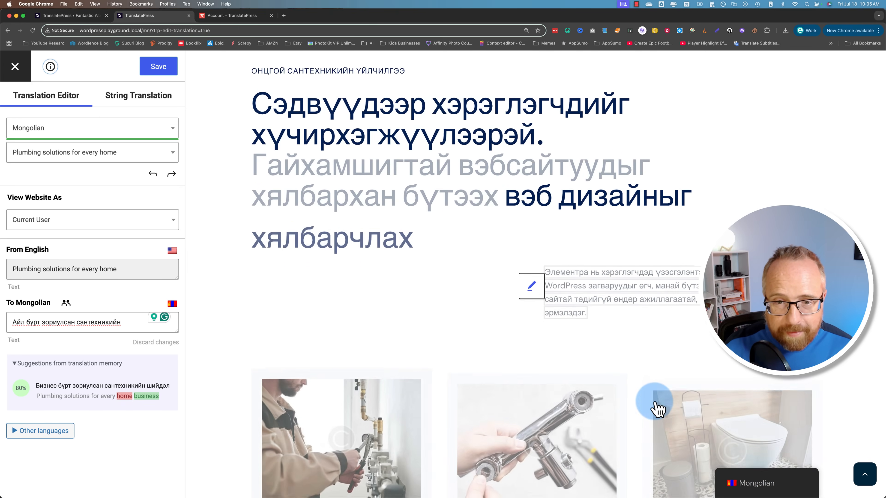
scroll(down, 3)
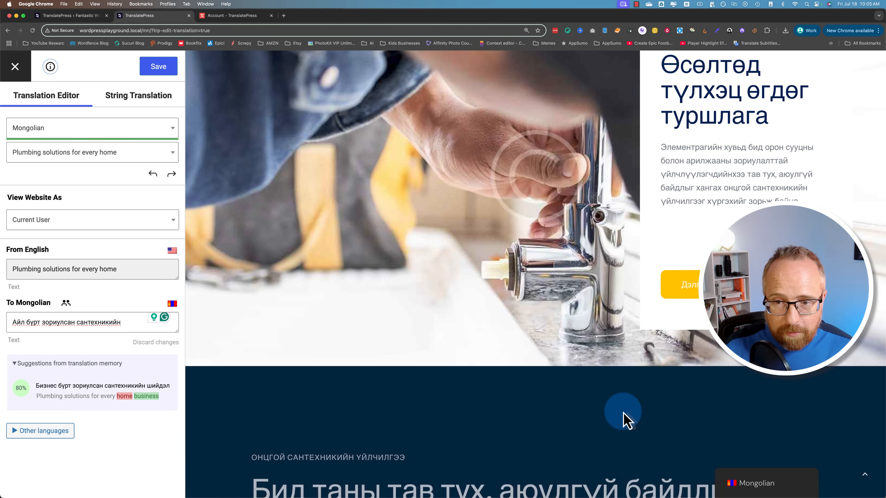
scroll(down, 3)
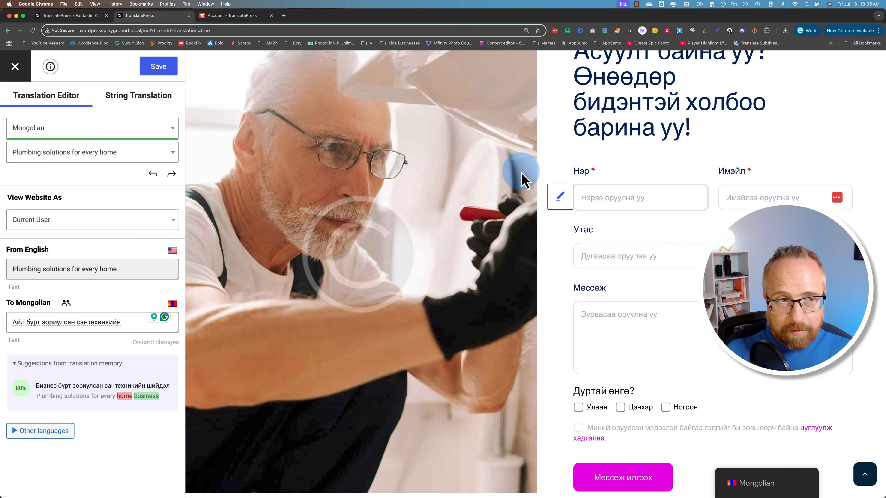
mouse_move(602, 178)
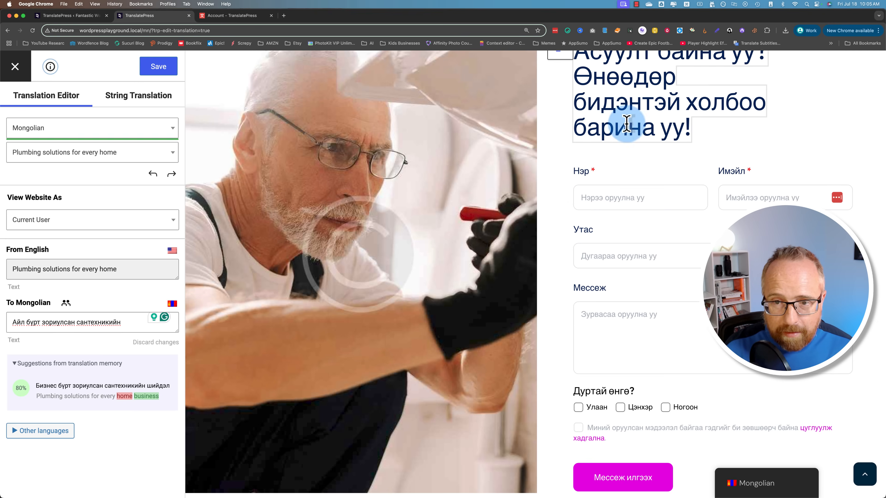
click(158, 66)
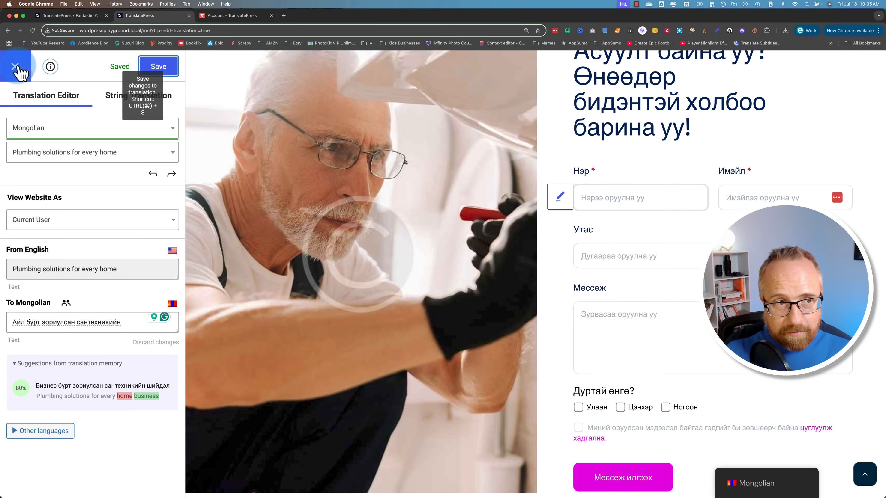
- Close the TranslatePress editor and return to the live Mongolian homepage
click(16, 67)
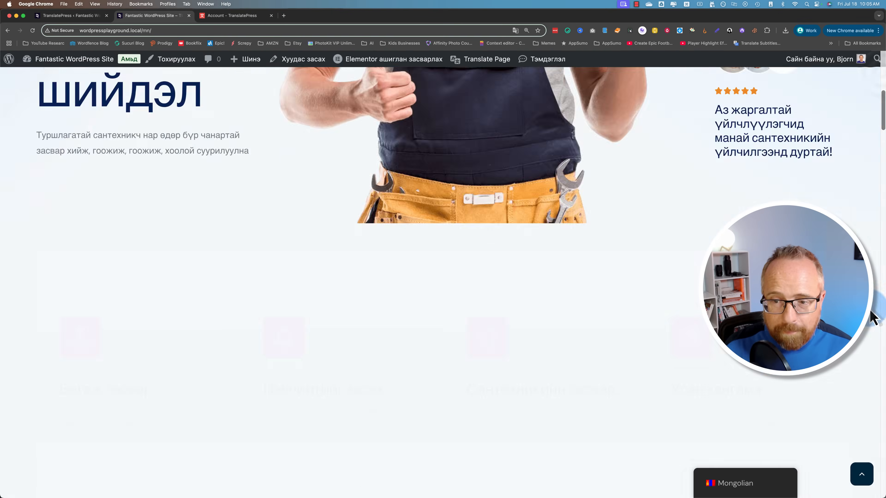
scroll(down, 3)
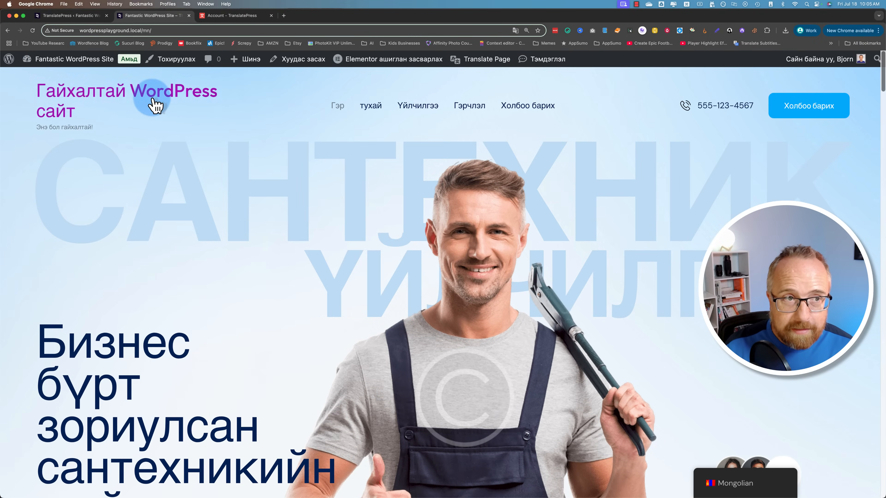
- View TranslatePress Automatic Translation settings showing 135,220 AI words remaining
click(71, 15)
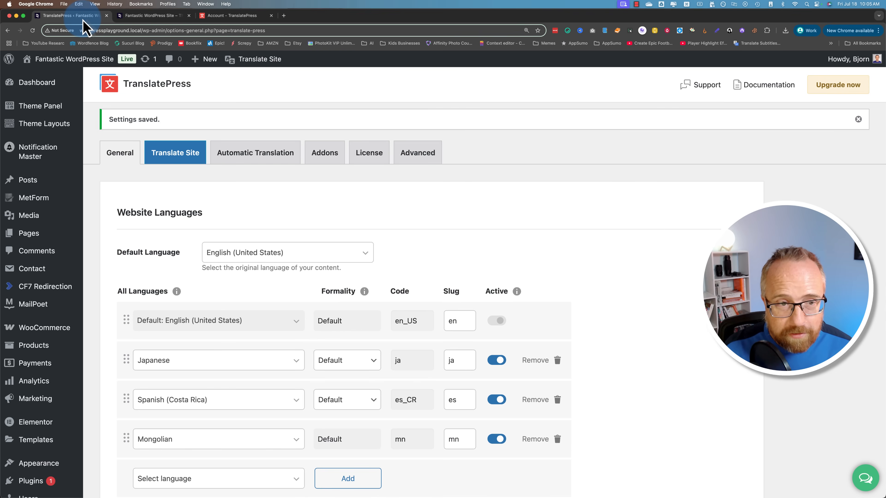
mouse_move(35, 380)
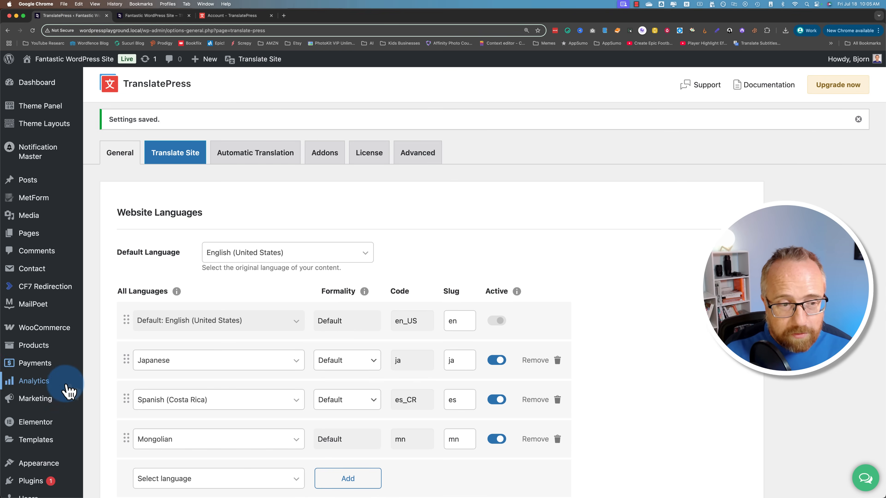
scroll(down, 3)
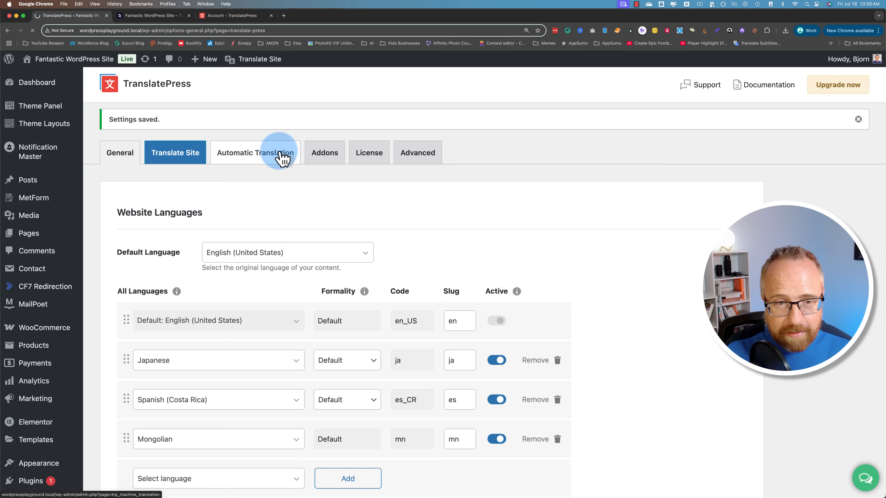
click(254, 152)
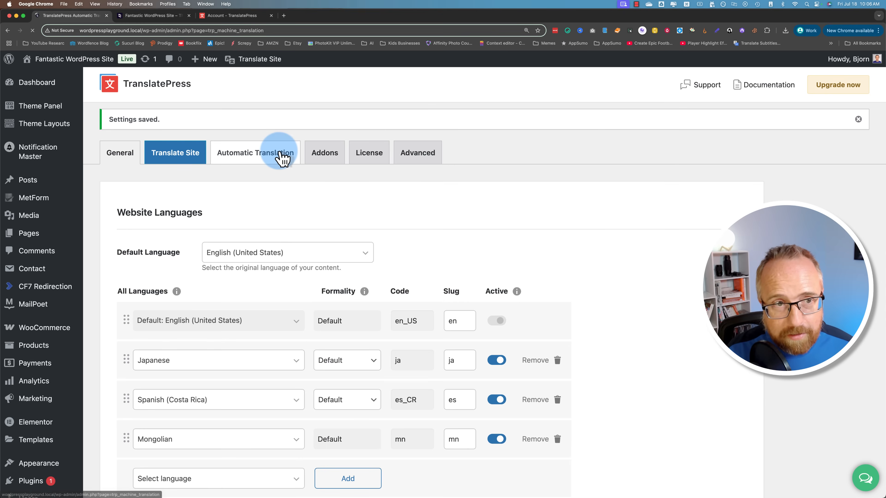
click(255, 153)
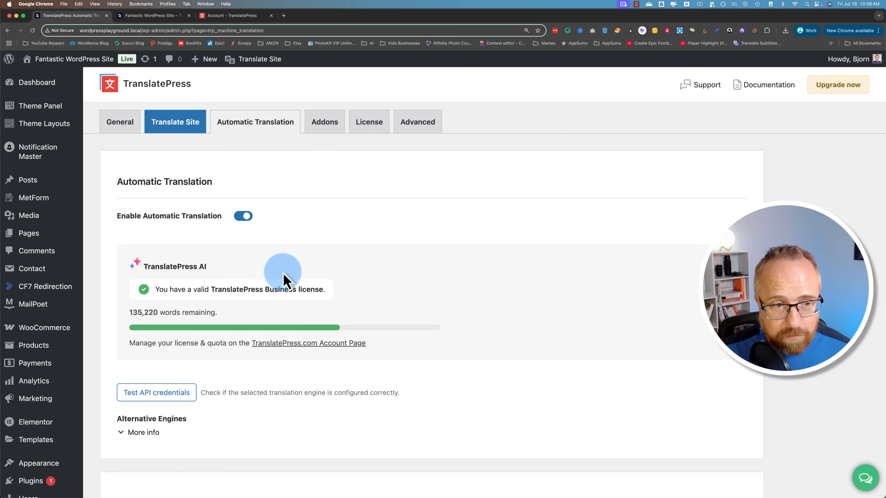
double_click(144, 312)
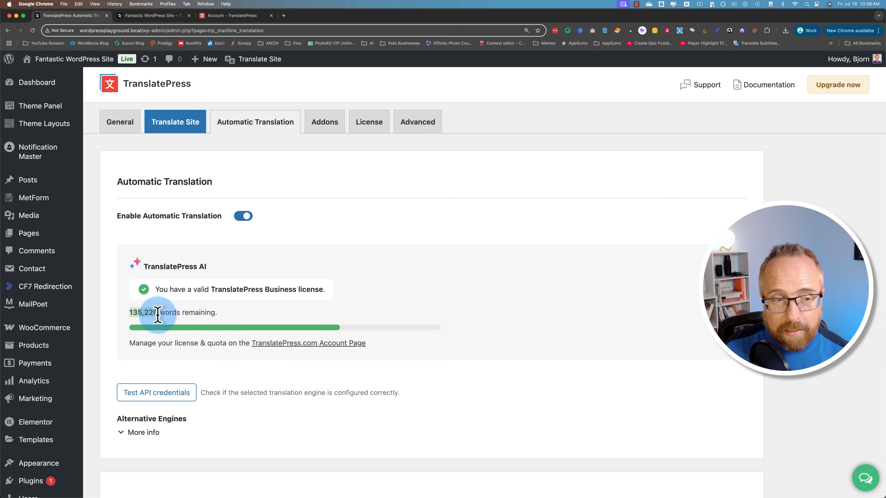
- Glance at the live translated homepage, then go to the TranslatePress.com account page
click(153, 15)
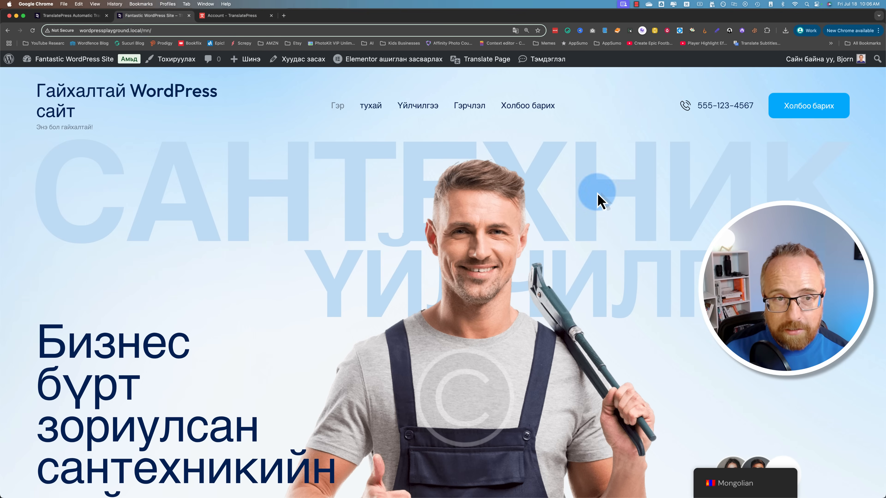
mouse_move(543, 330)
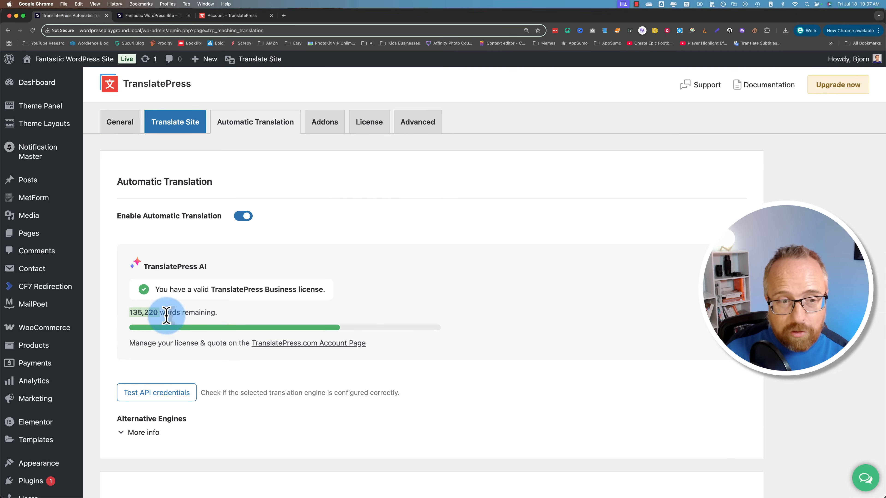
mouse_move(138, 290)
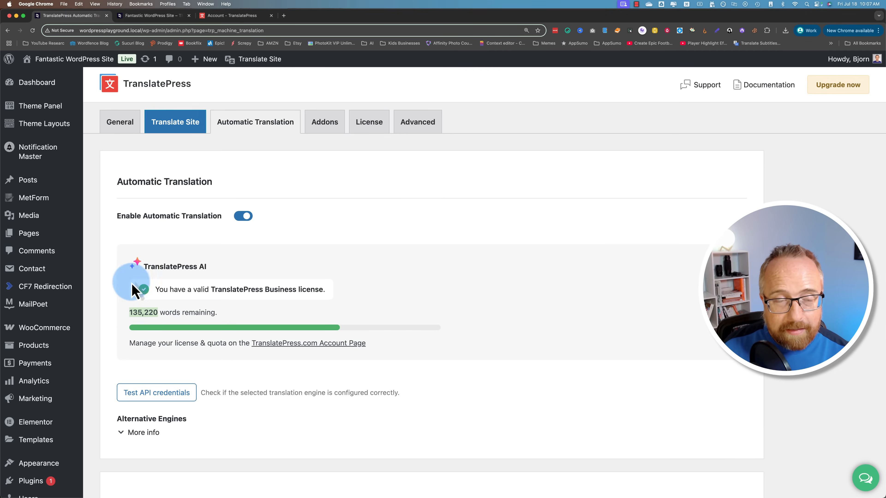
click(231, 16)
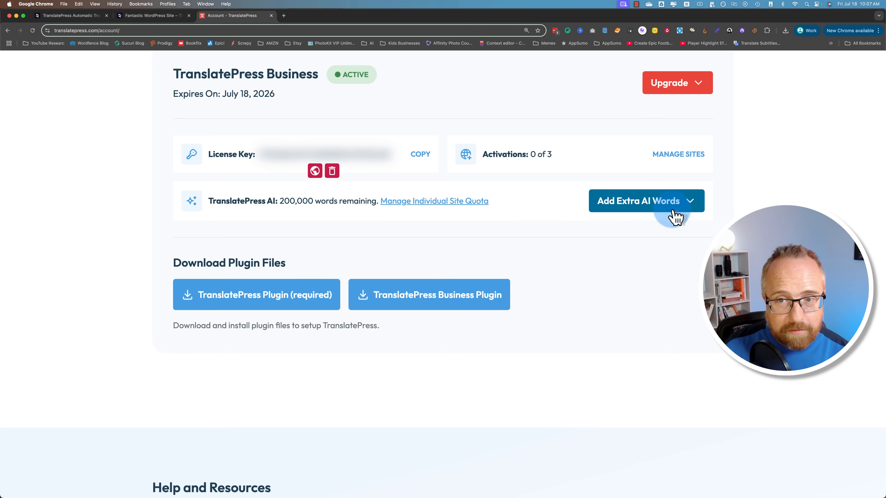
- View extra AI word packages up to 5M words for 600€, then return to the admin
click(639, 201)
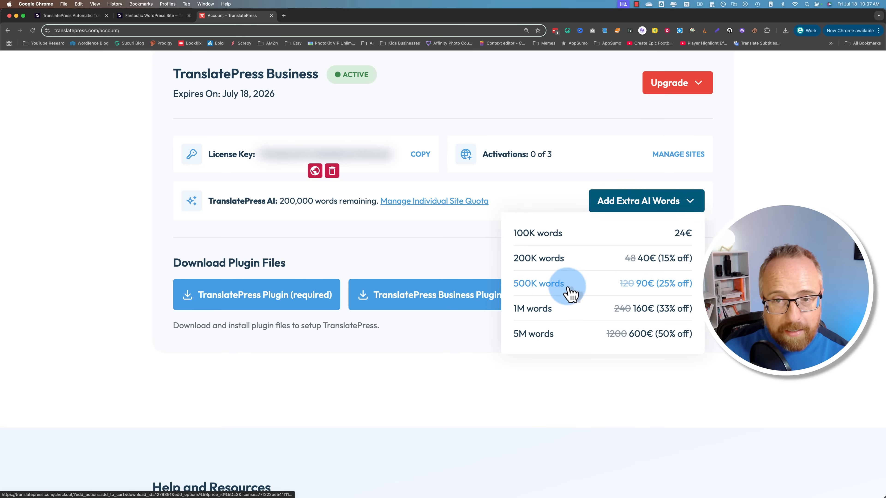
mouse_move(659, 339)
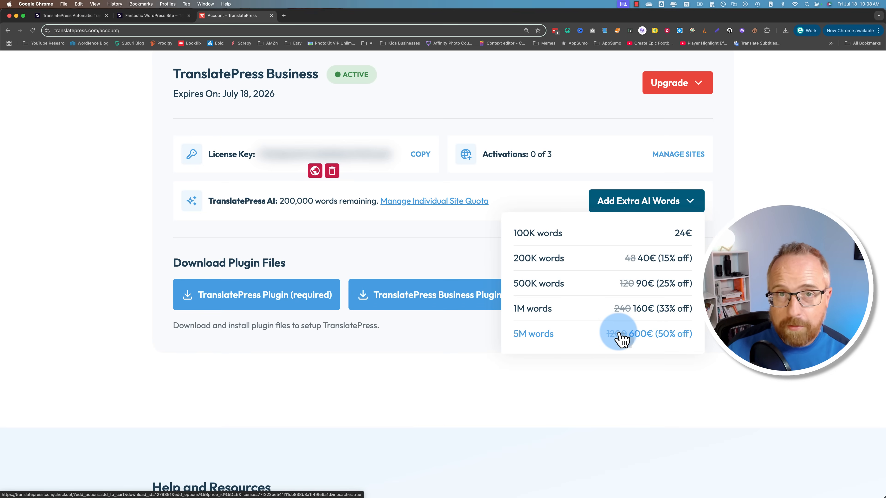
mouse_move(606, 233)
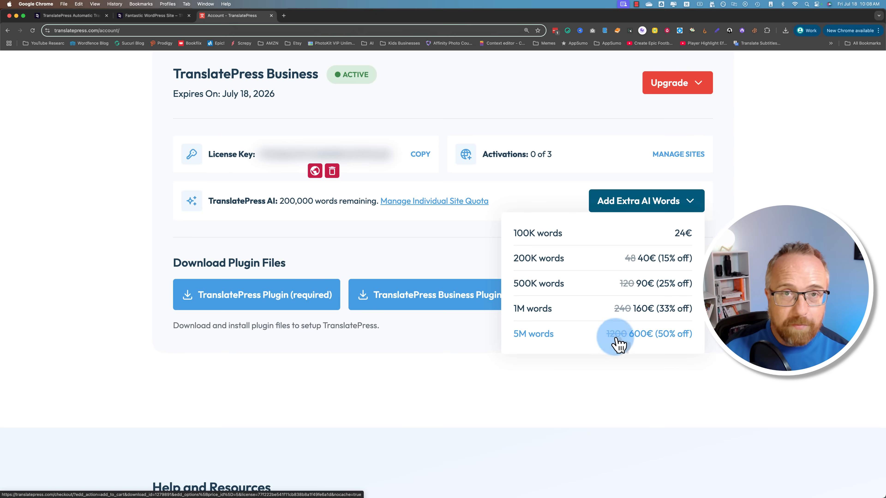
mouse_move(574, 338)
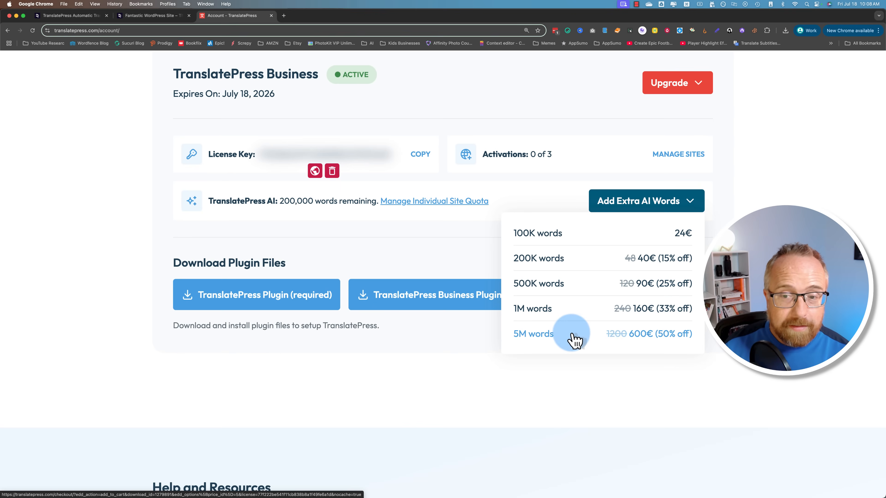
click(486, 418)
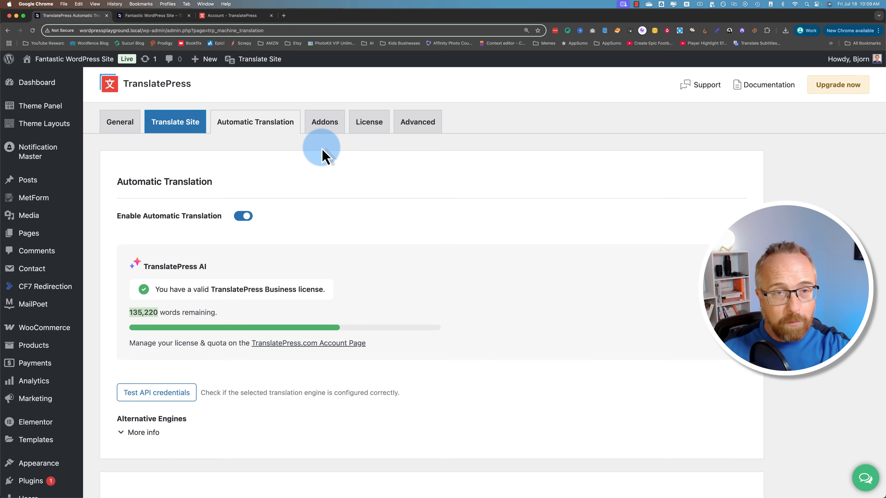
- Show the extra AI word packages again, from 100K at 24€ to 5M at 600€
click(232, 15)
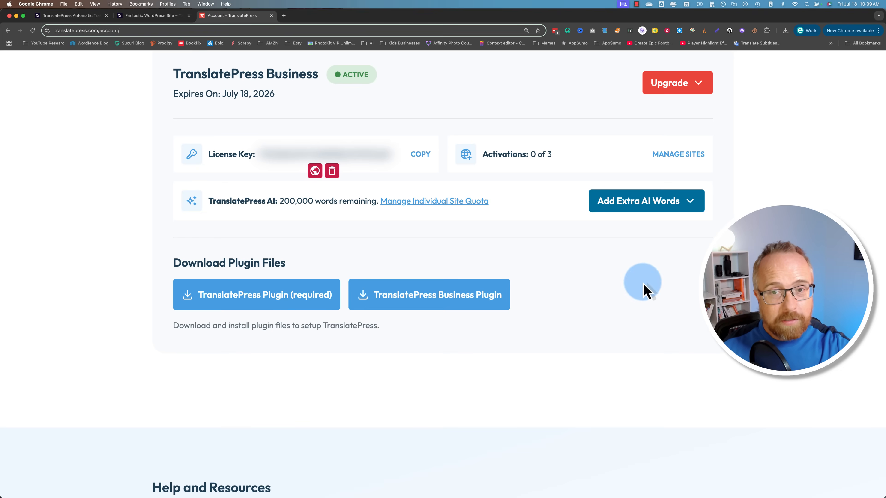
click(646, 200)
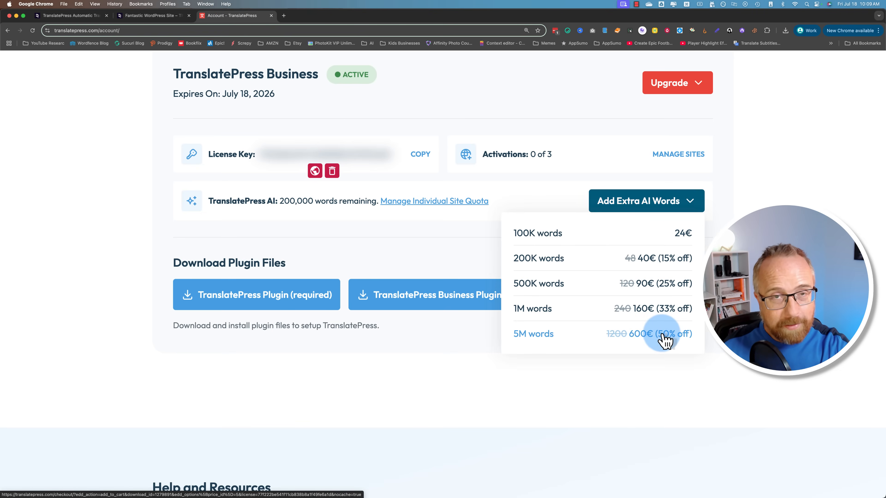
mouse_move(606, 310)
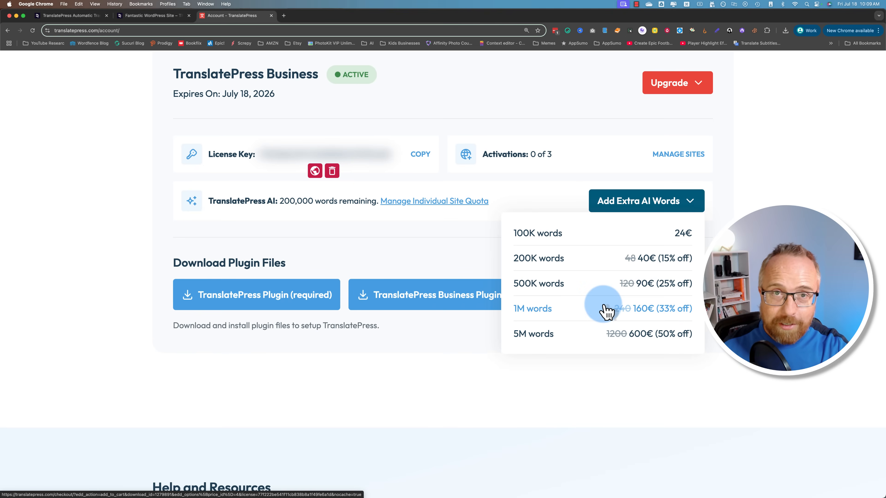